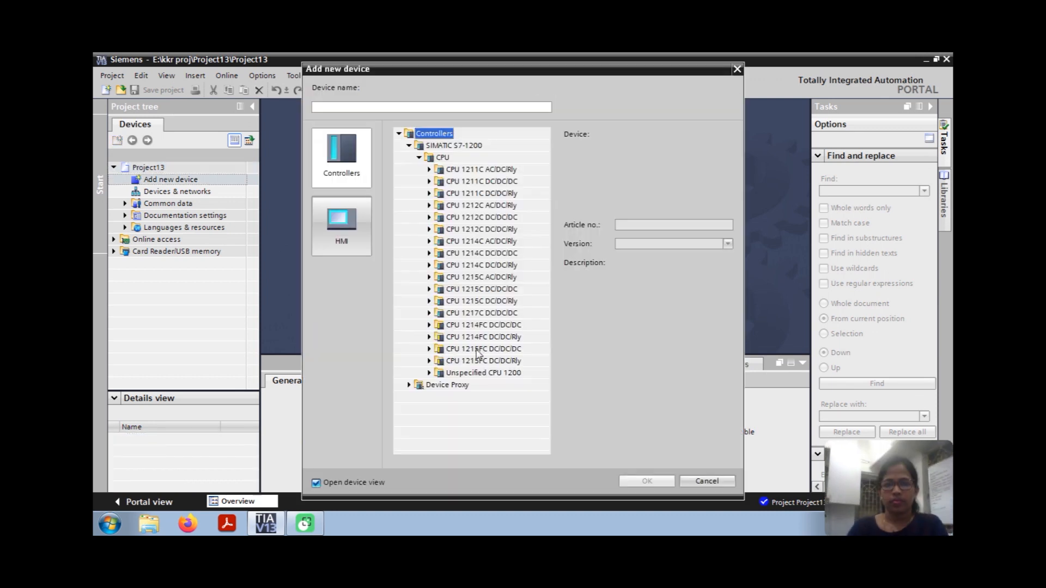
{"action": "mouse_move", "coordinate": [427, 270]}
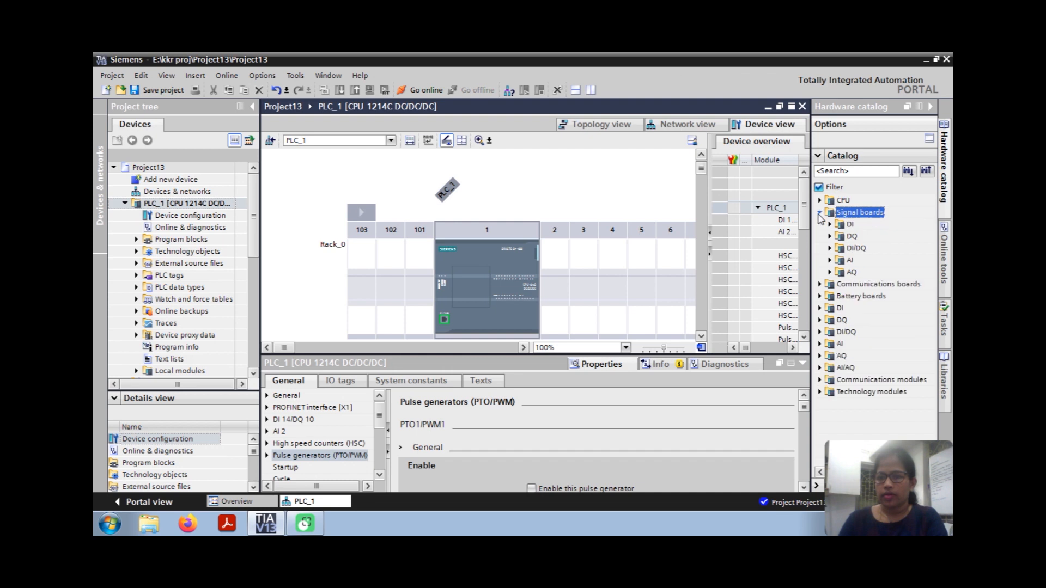
{"action": "mouse_move", "coordinate": [821, 249]}
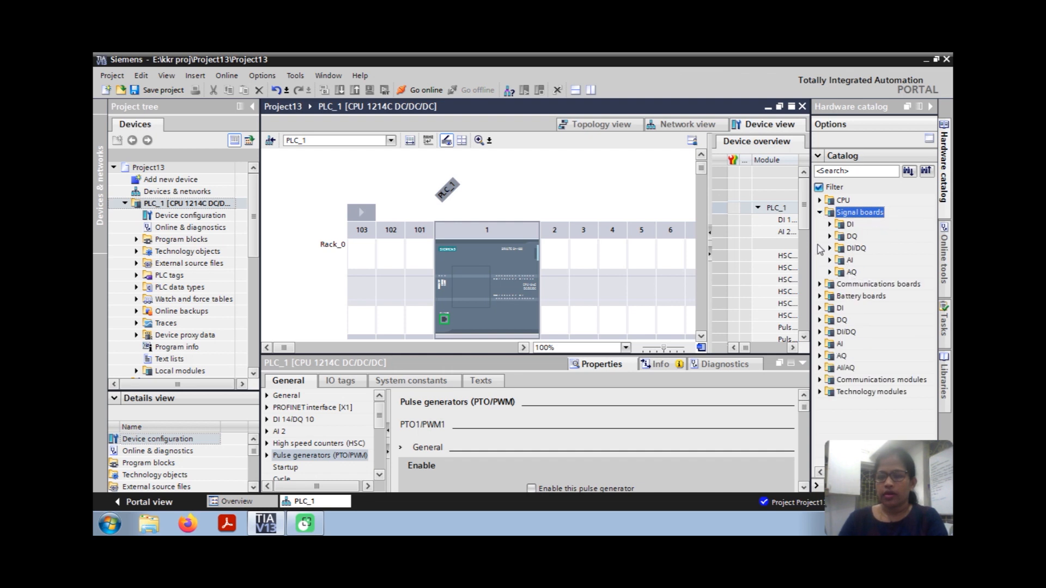
Step: Add an AQ 1x12BIT analog output signal board to the CPU 1214C DC/DC/DC
{"action": "left_click", "coordinate": [831, 271]}
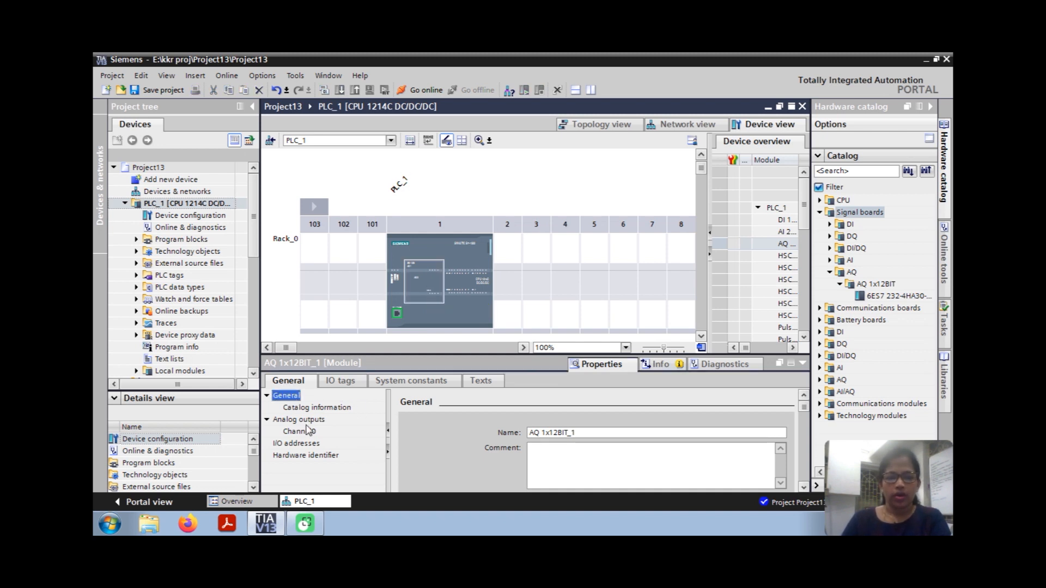
Step: Set the signal board's Channel0 analog output type to Voltage and show its I/O tag at %QW80
{"action": "left_click", "coordinate": [297, 418]}
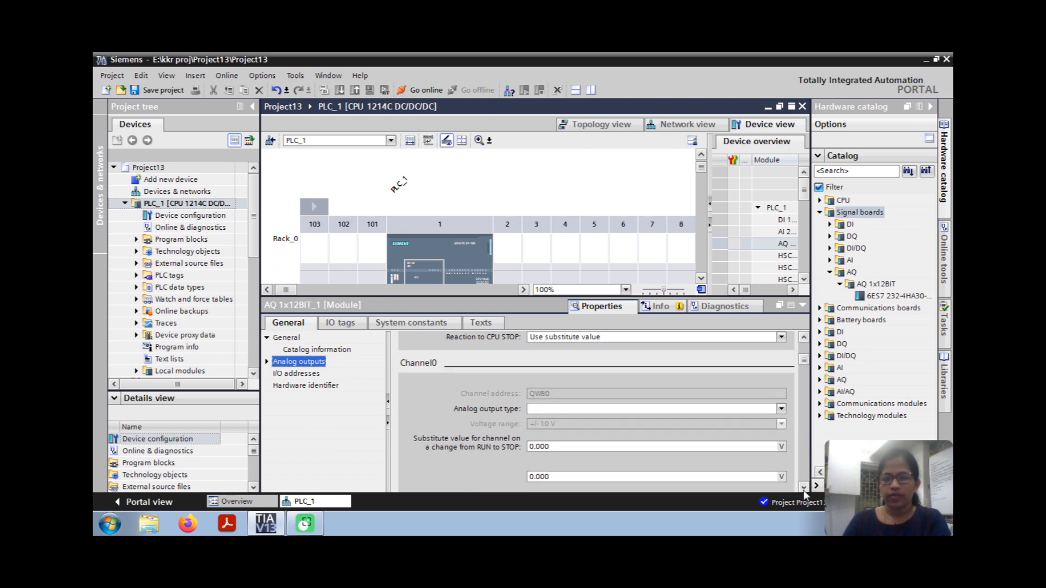
{"action": "left_click", "coordinate": [657, 352]}
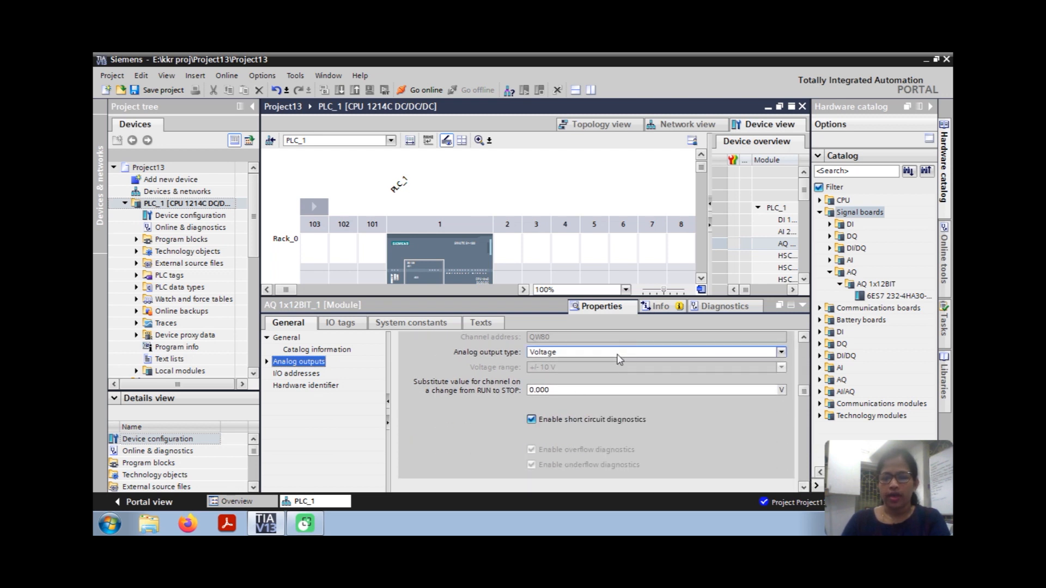
{"action": "left_click", "coordinate": [778, 352]}
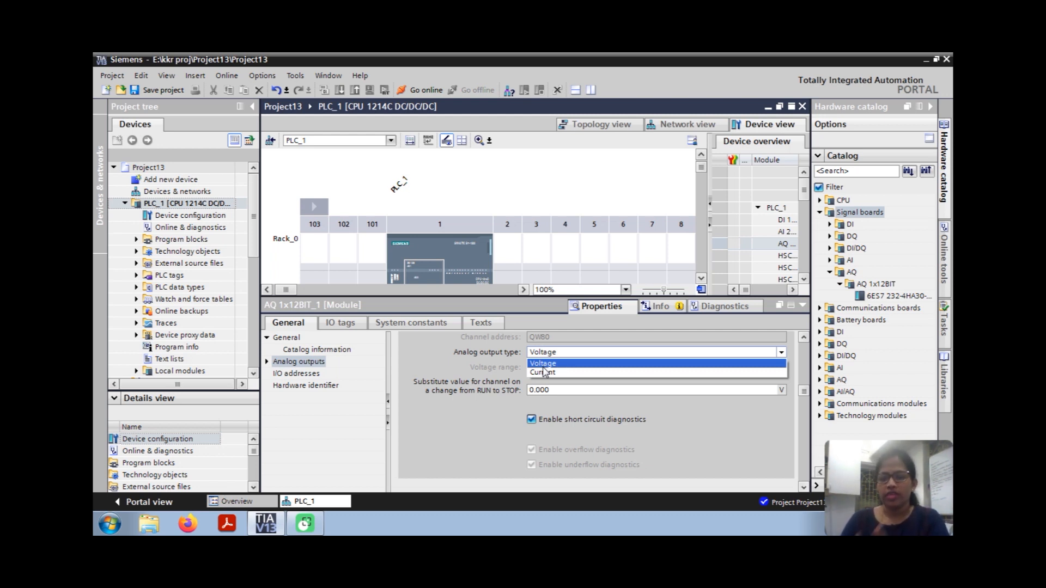
{"action": "left_click", "coordinate": [542, 363]}
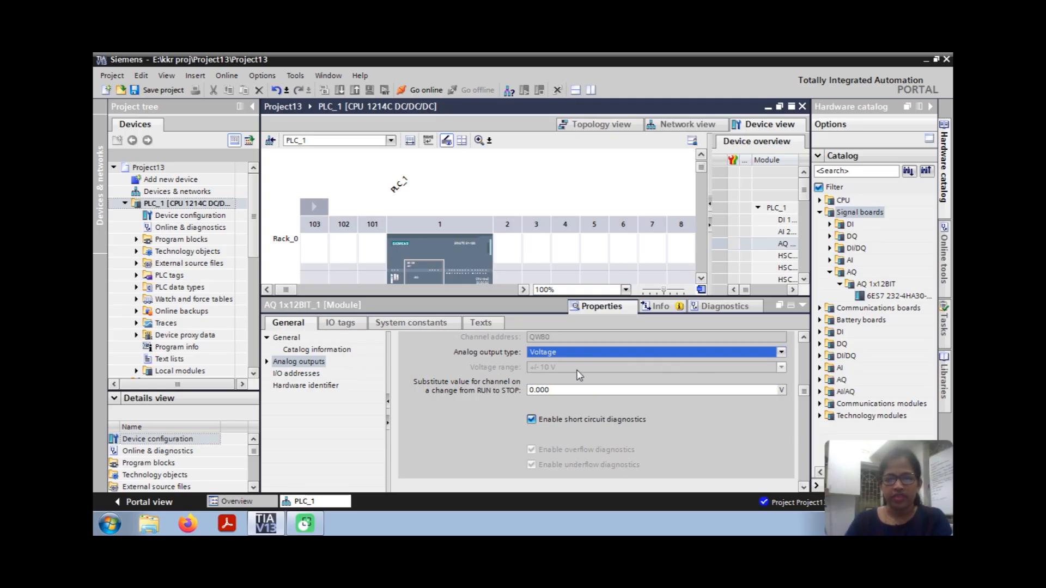
{"action": "left_click", "coordinate": [295, 373]}
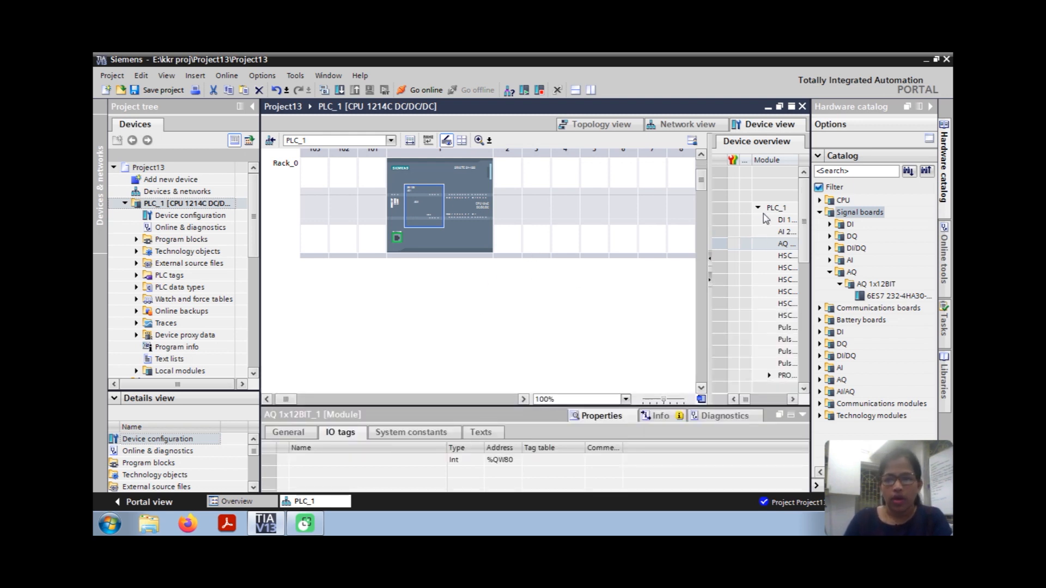
Step: Open the Main [OB1] block from the PLC's Program blocks
{"action": "left_click", "coordinate": [189, 216]}
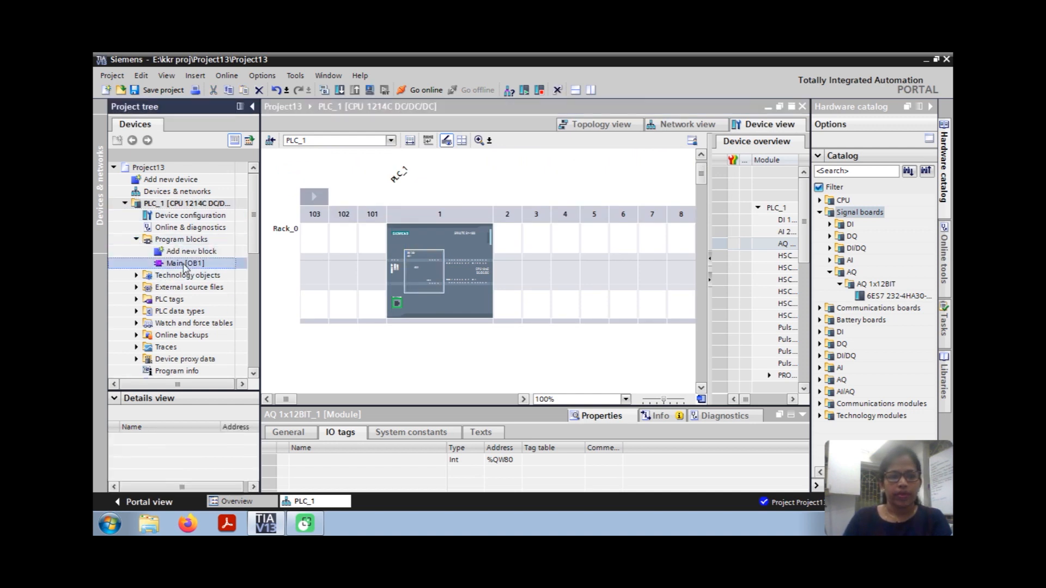
{"action": "double_click", "coordinate": [183, 262]}
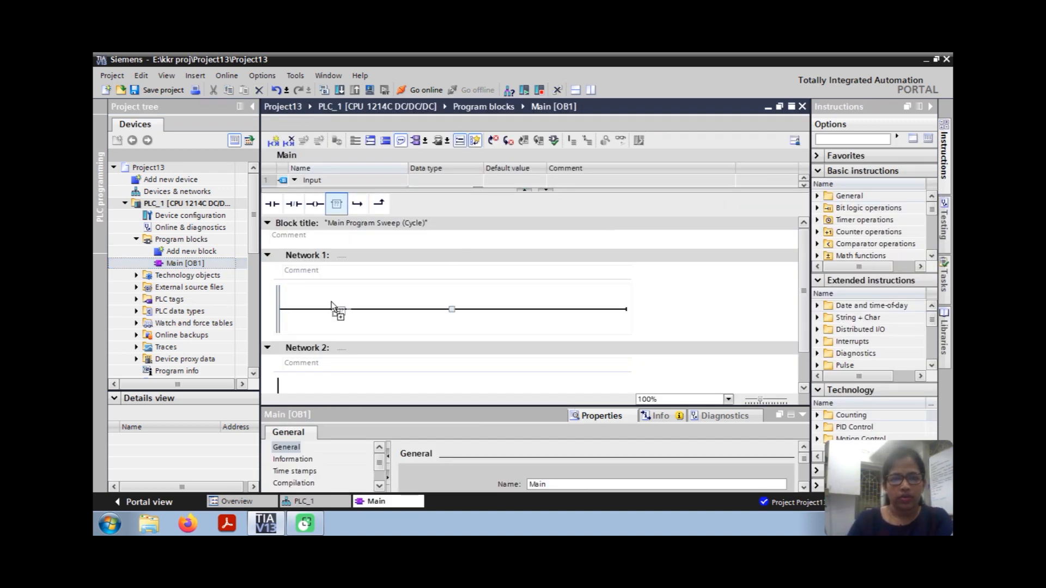
Step: Place a NORM_X instruction in Network 1 with MIN 0, MAX 50 and VALUE norm_freq
{"action": "left_click", "coordinate": [336, 204]}
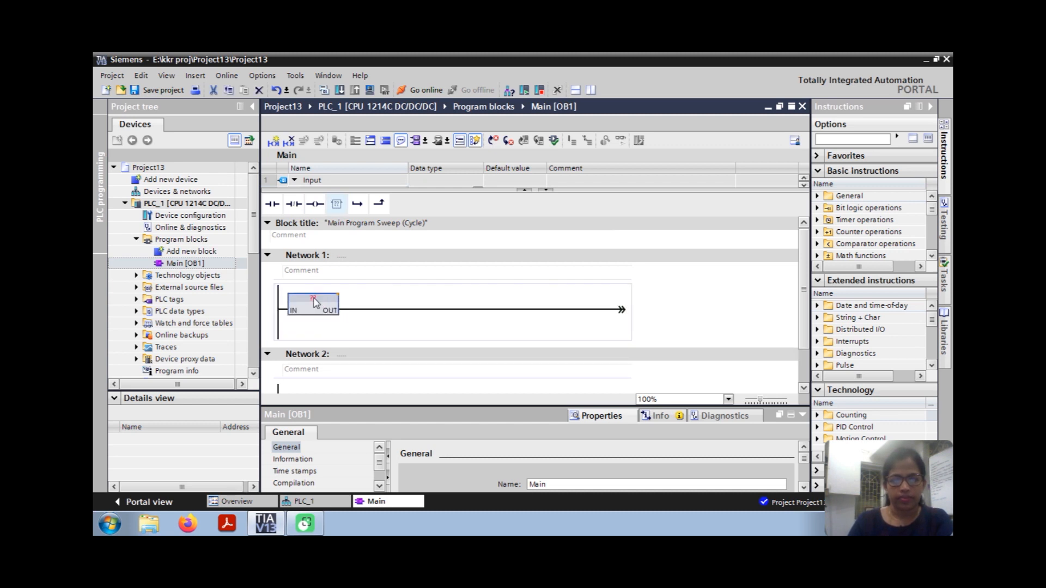
{"action": "type", "text": "nor"}
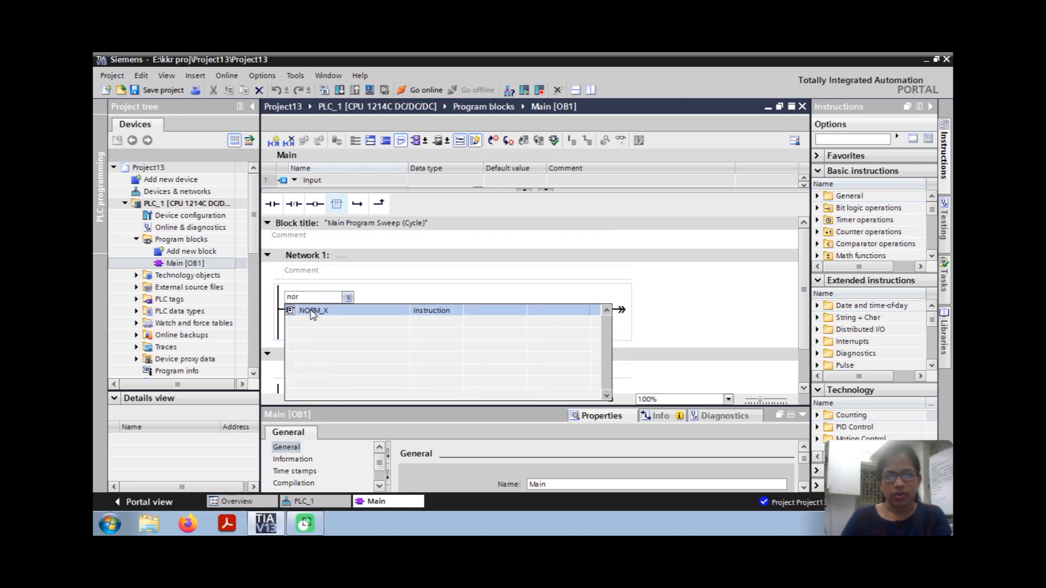
{"action": "left_click", "coordinate": [314, 311]}
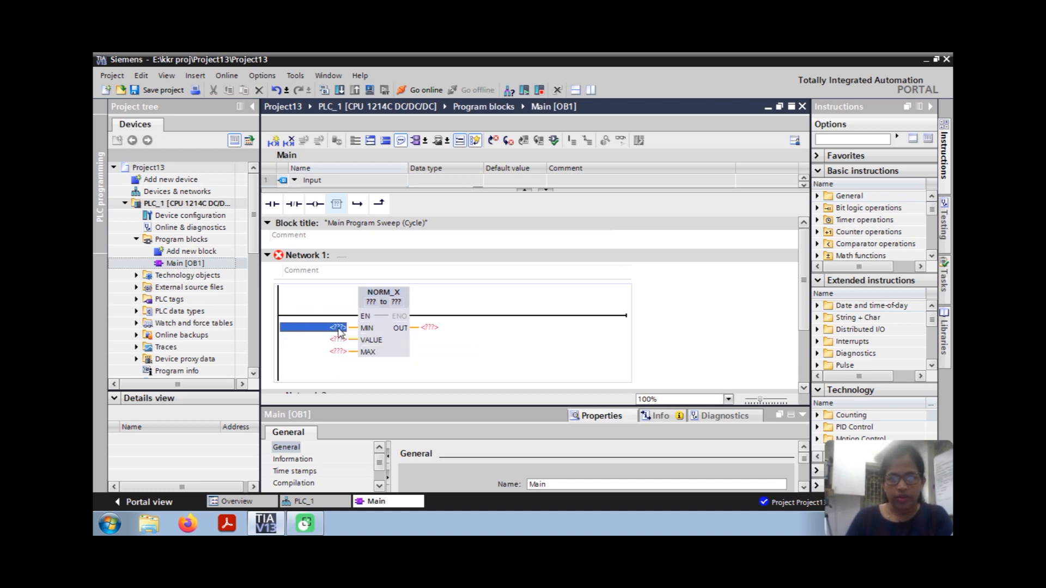
{"action": "type", "text": "0"}
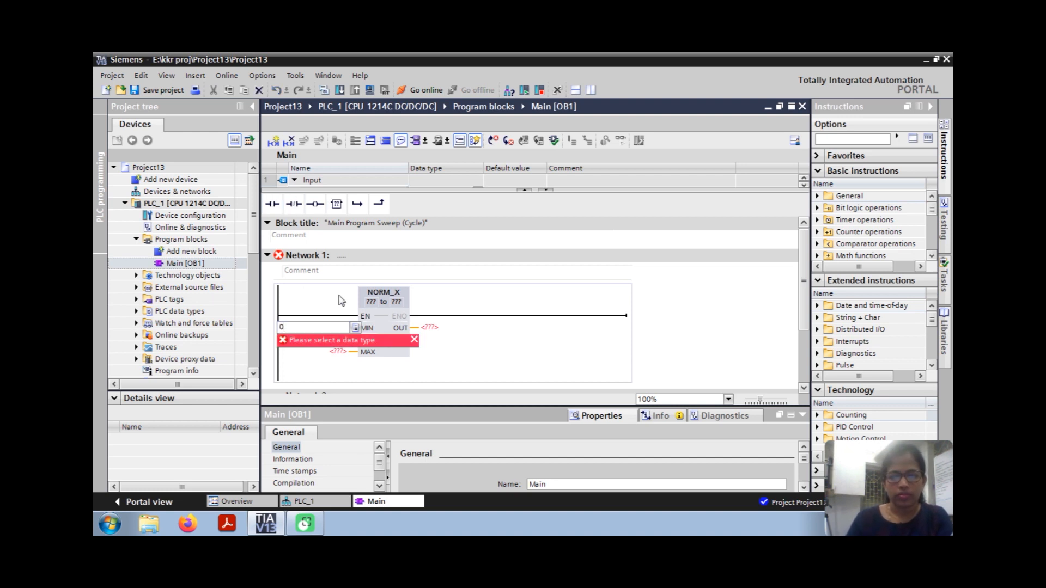
{"action": "left_click", "coordinate": [313, 326]}
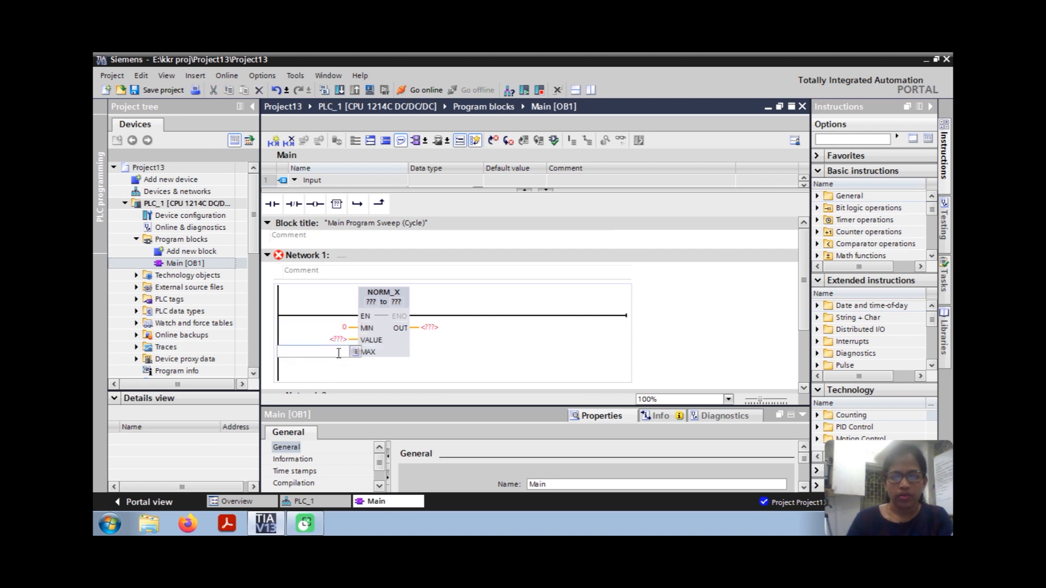
{"action": "type", "text": "50"}
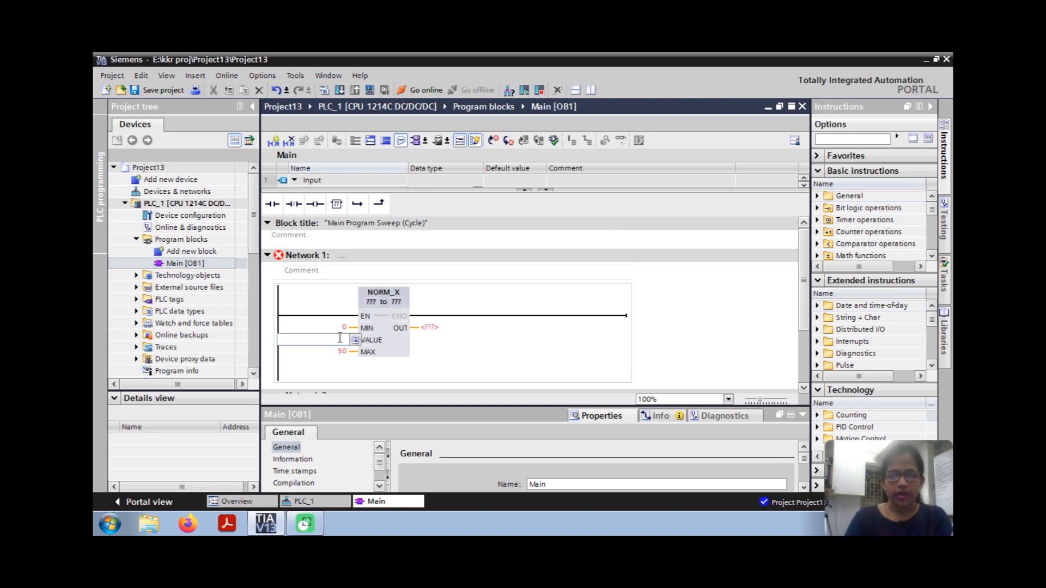
{"action": "type", "text": "nor"}
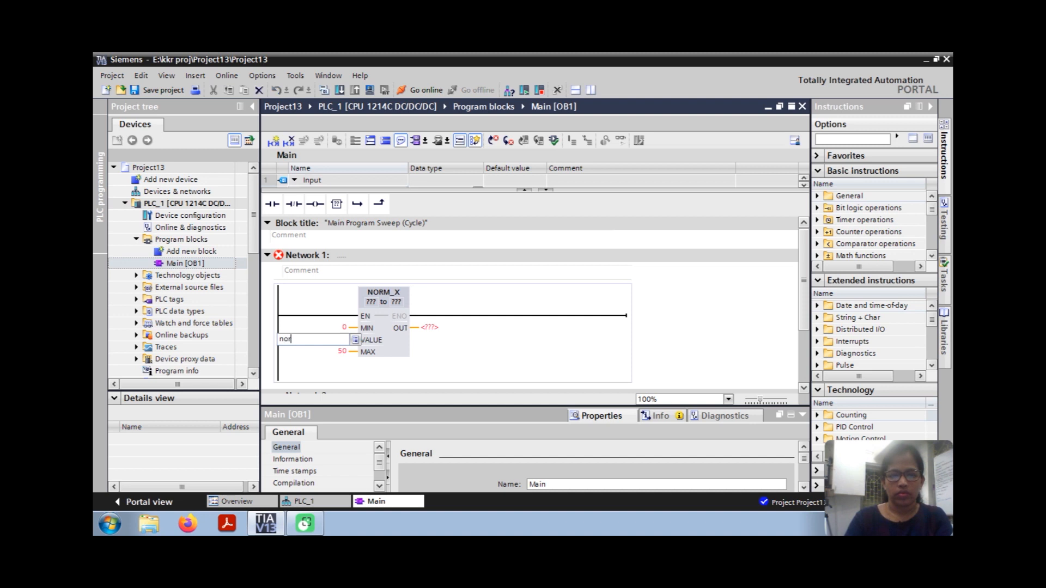
{"action": "type", "text": "m"}
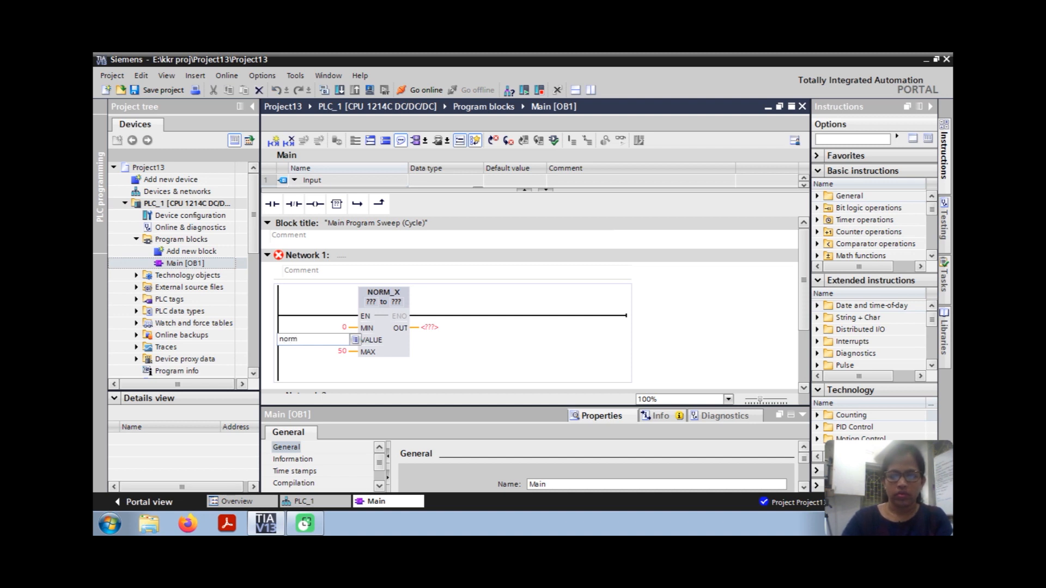
{"action": "type", "text": "-re"}
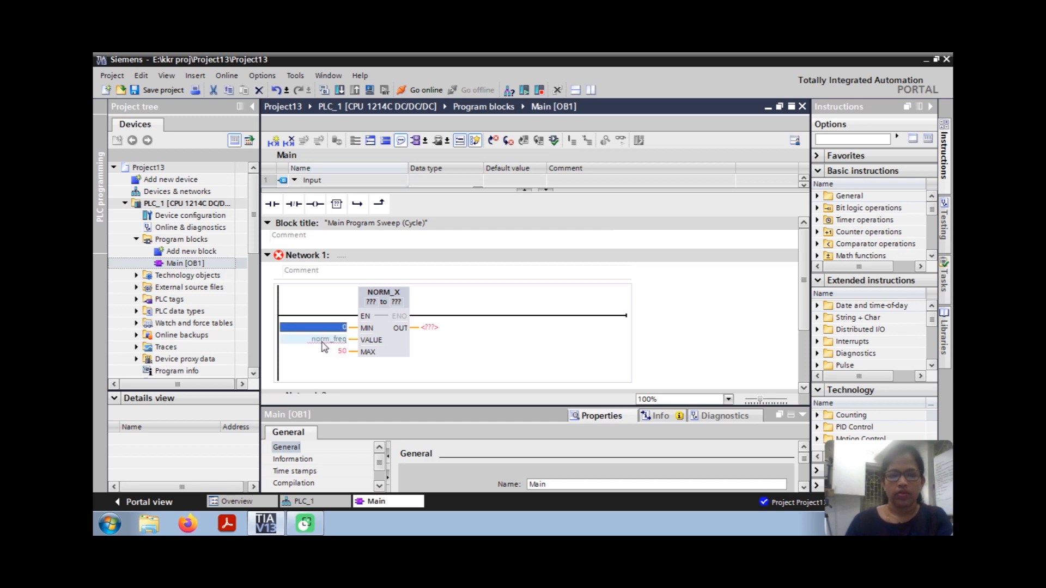
Step: Define norm_freq as a global memory DInt tag at %MD0 and add an empty box after NORM_X
{"action": "right_click", "coordinate": [321, 339]}
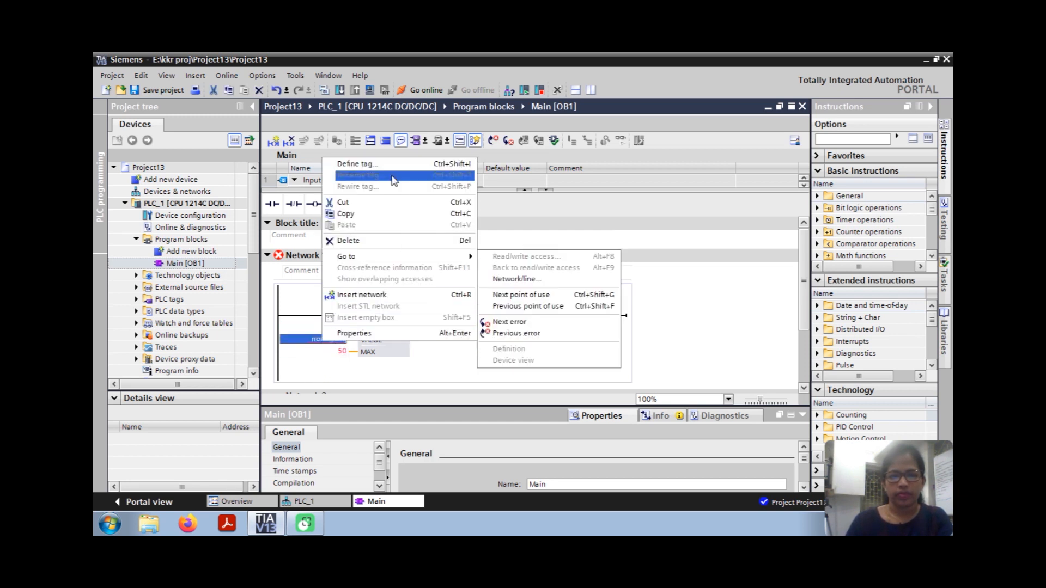
{"action": "left_click", "coordinate": [358, 163]}
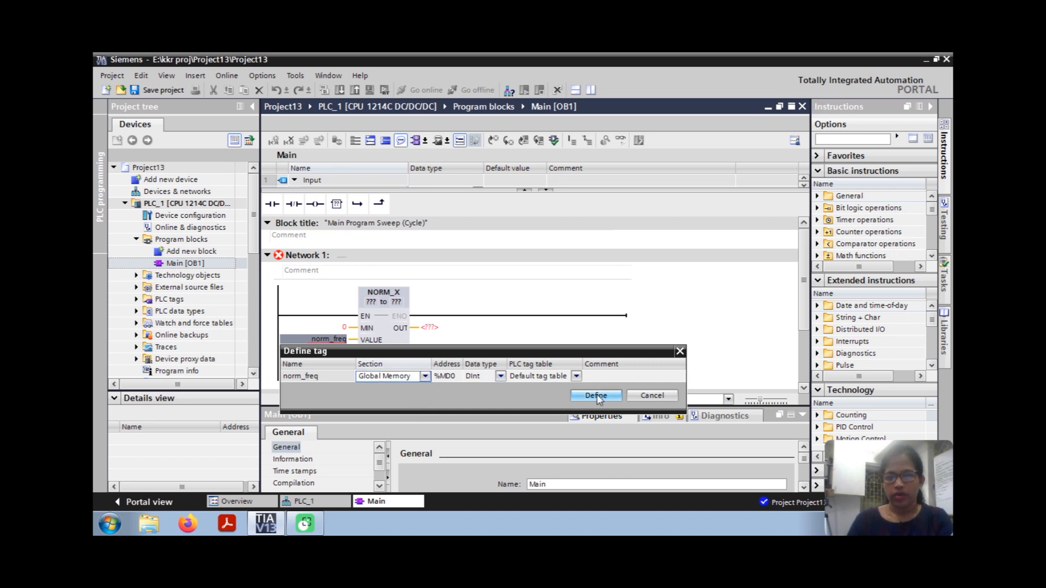
{"action": "left_click", "coordinate": [596, 394]}
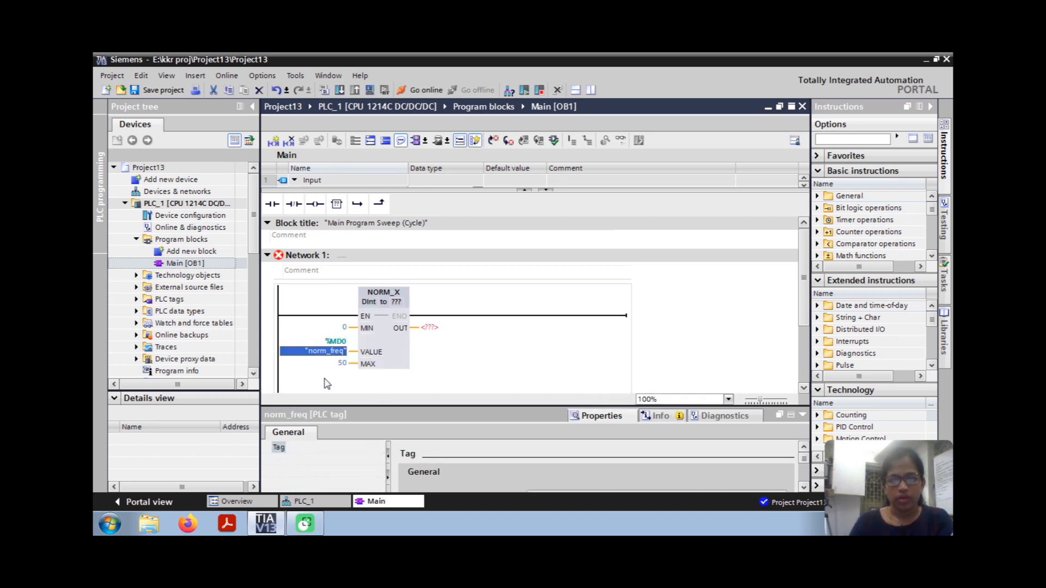
{"action": "left_click", "coordinate": [337, 328]}
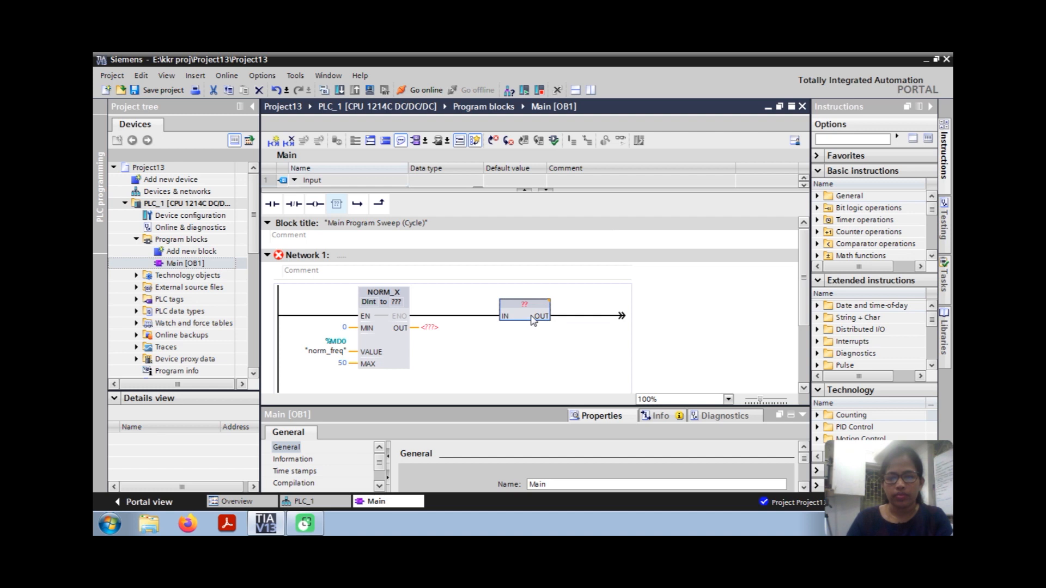
Step: Make the new box a SCALE_X instruction with MAX 4096
{"action": "left_click", "coordinate": [525, 303]}
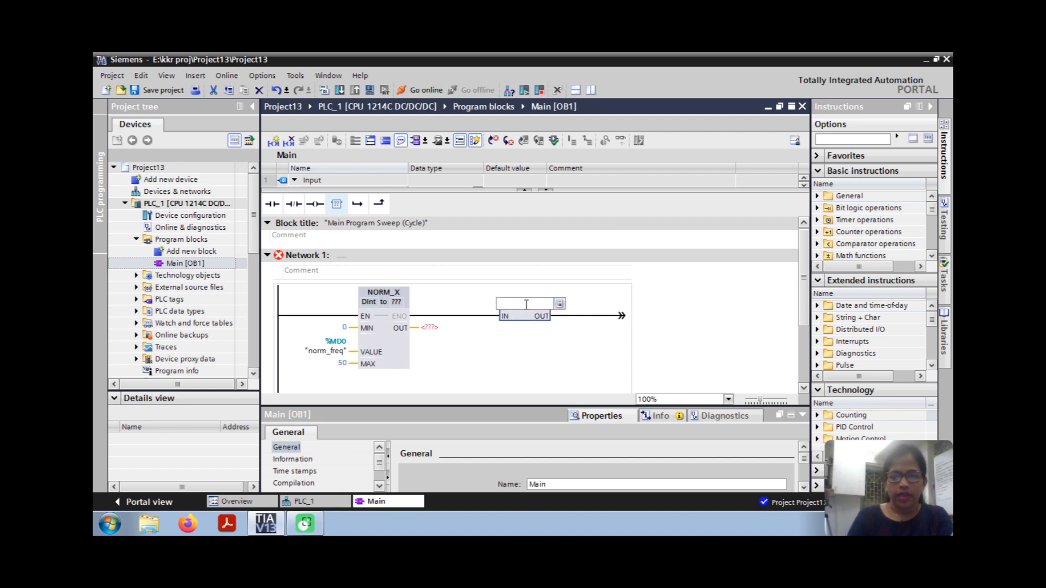
{"action": "type", "text": "S"}
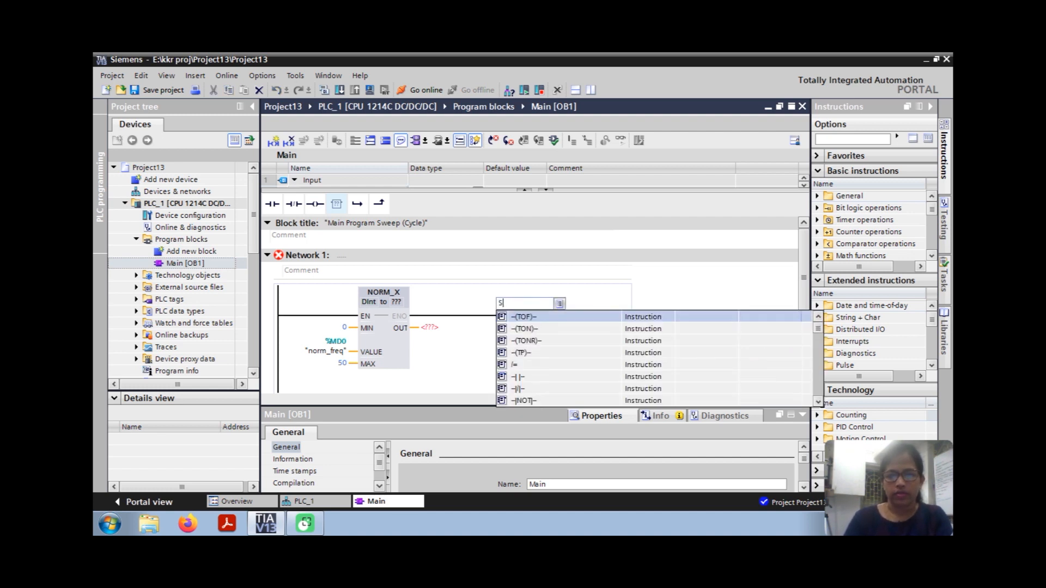
{"action": "type", "text": "CALE_X"}
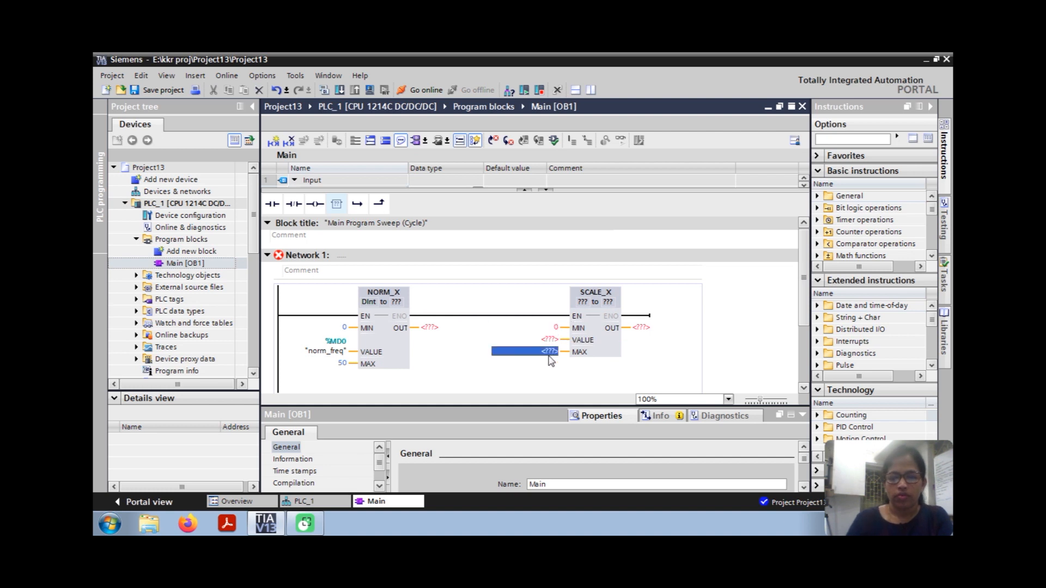
{"action": "type", "text": "4096"}
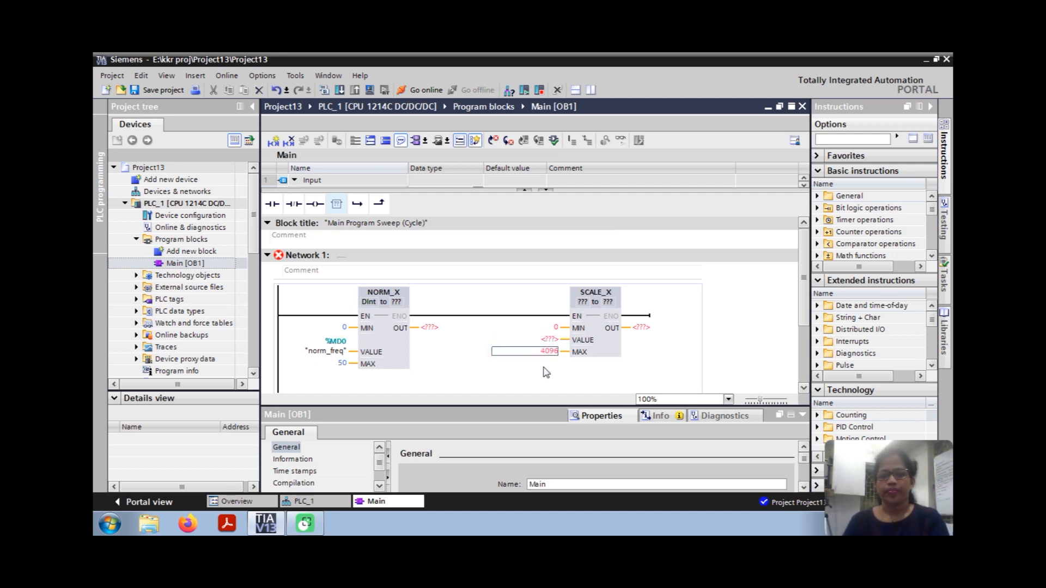
Step: Write NORM_X's output to a new Real memory tag FREQ_NORM at %MD4
{"action": "left_click", "coordinate": [527, 339]}
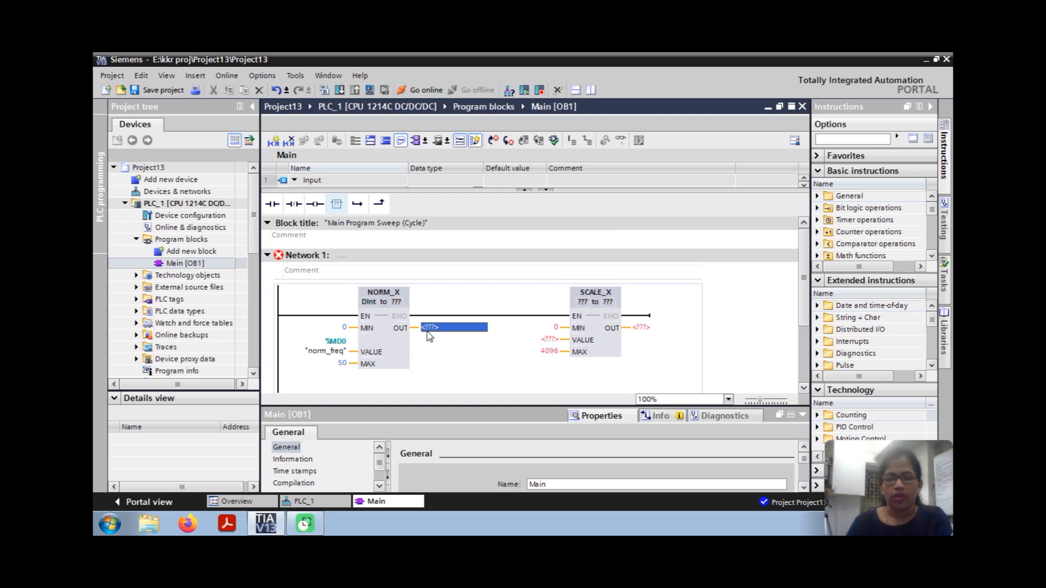
{"action": "left_click", "coordinate": [453, 327]}
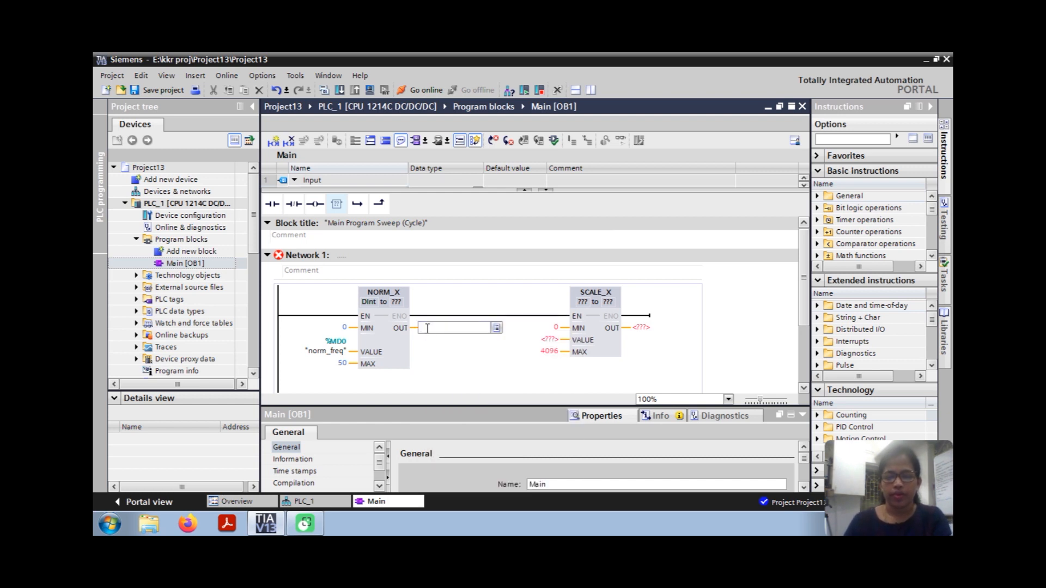
{"action": "type", "text": "FRE"}
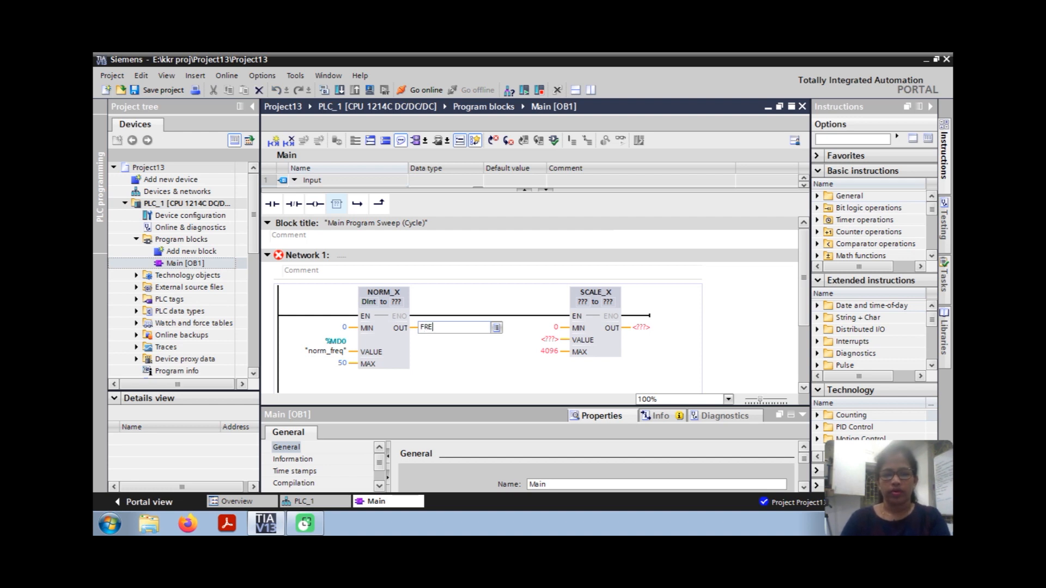
{"action": "type", "text": "Q"}
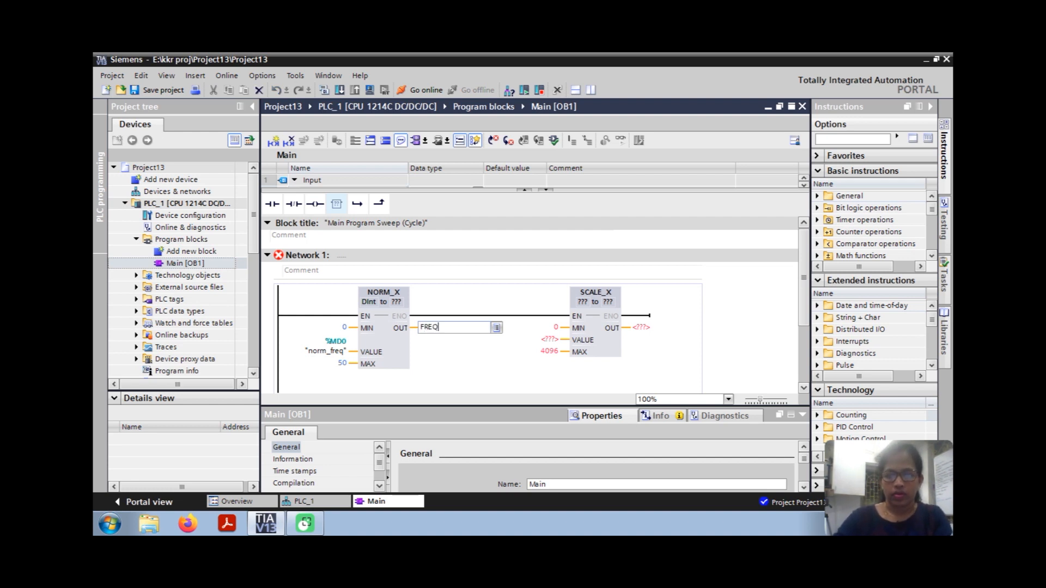
{"action": "type", "text": "+"}
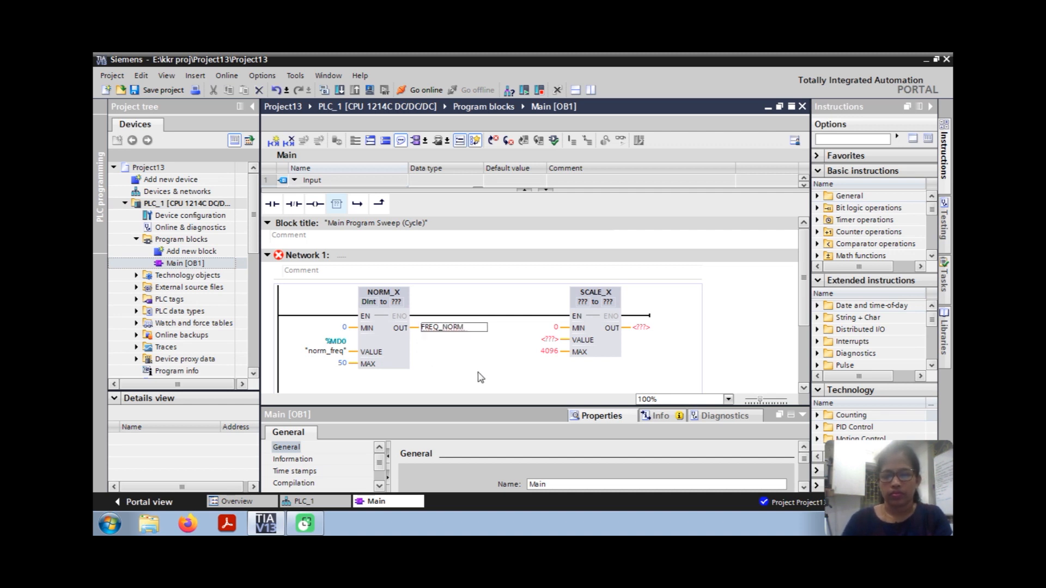
{"action": "right_click", "coordinate": [453, 327]}
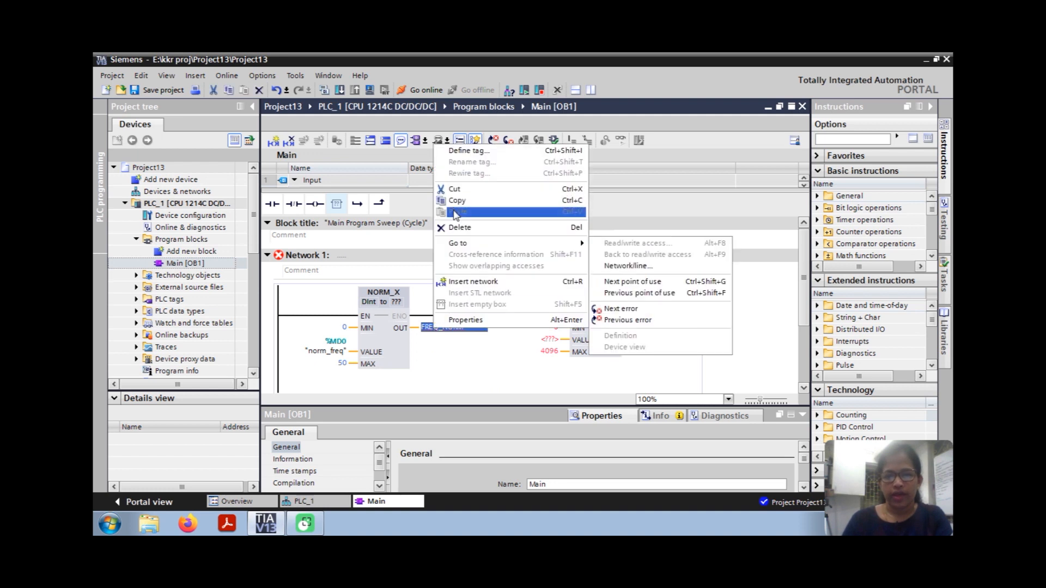
{"action": "left_click", "coordinate": [468, 151]}
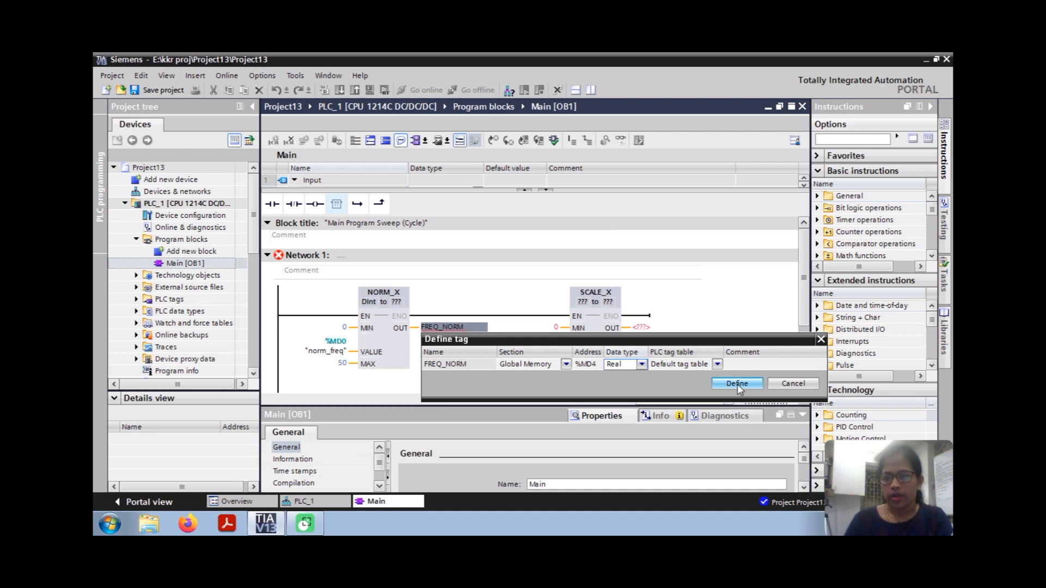
{"action": "left_click", "coordinate": [737, 384]}
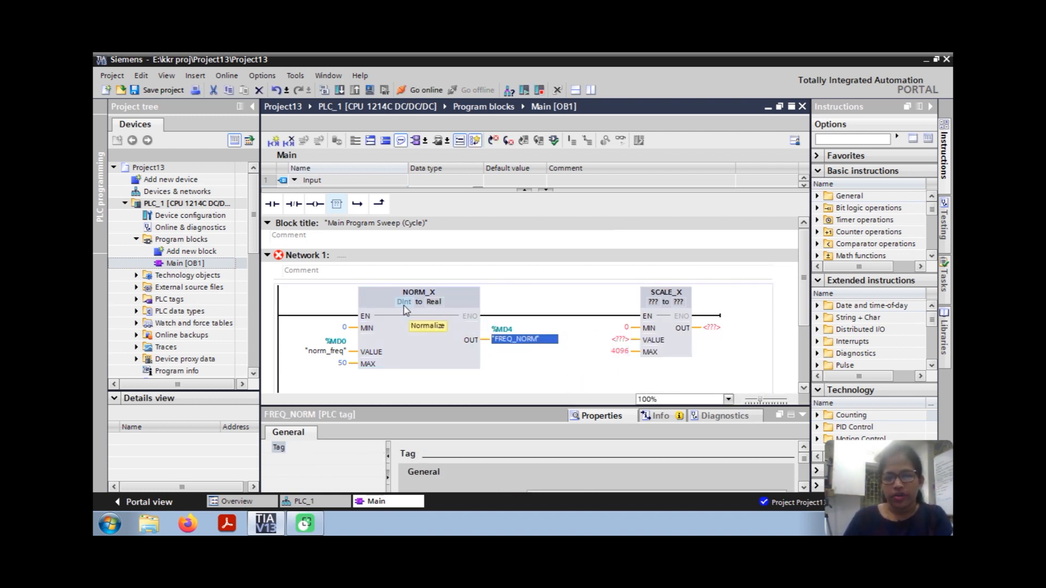
Step: Set NORM_X to take an Int input, converting Int to Real
{"action": "left_click", "coordinate": [405, 302]}
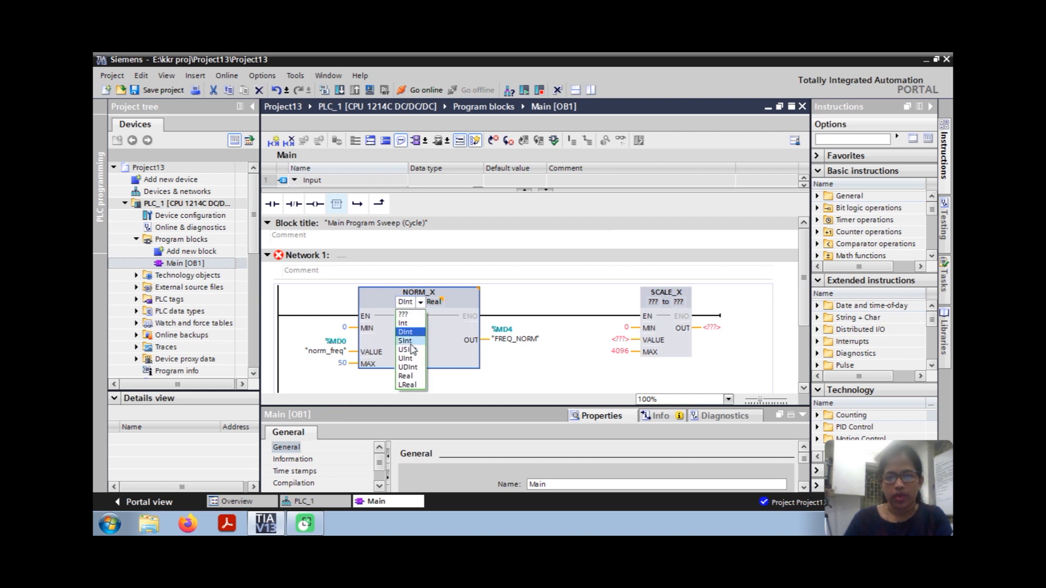
{"action": "left_click", "coordinate": [403, 324]}
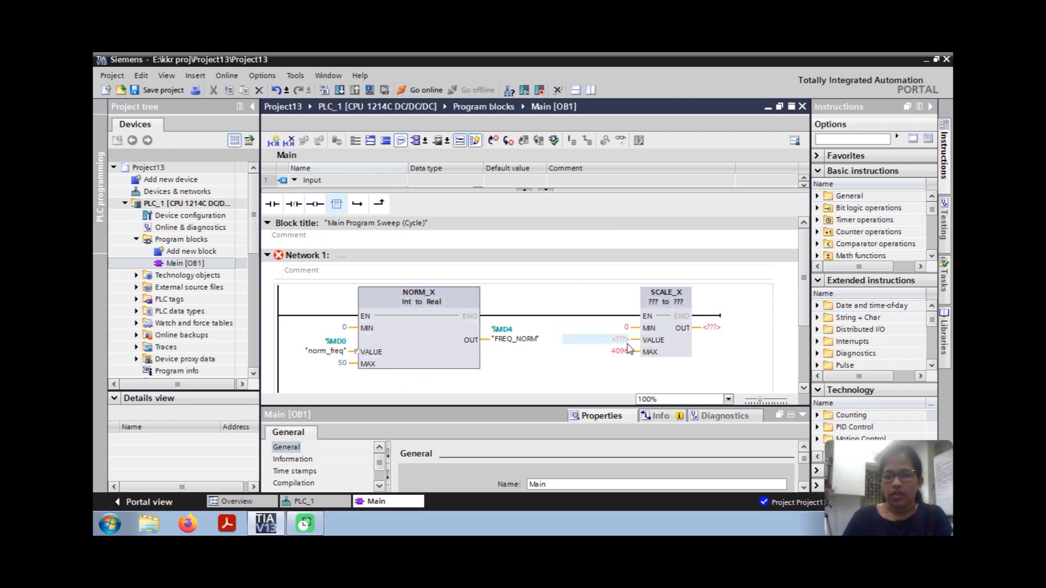
{"action": "left_click", "coordinate": [594, 338]}
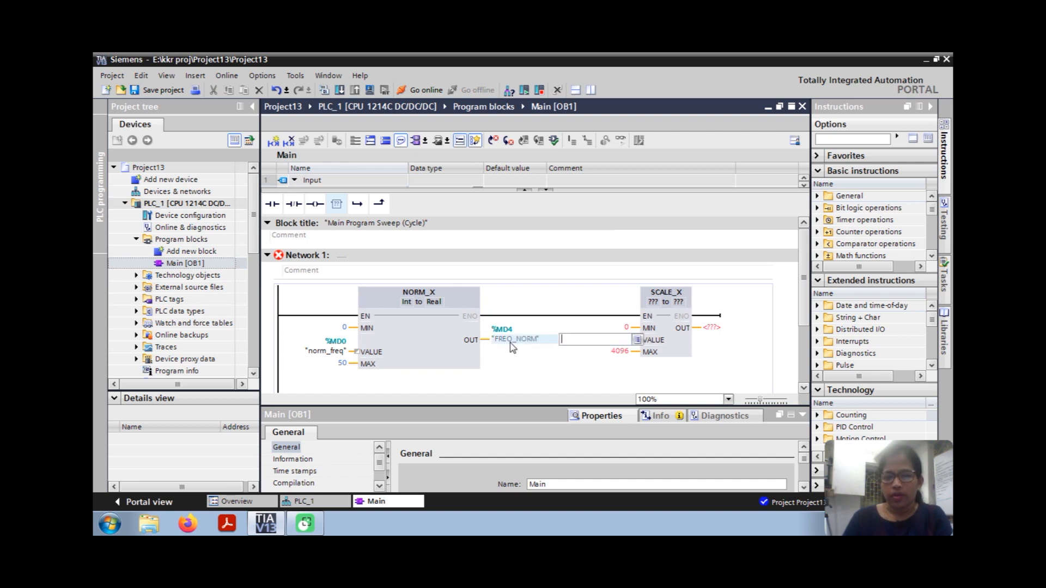
Step: Feed FREQ_NORM into SCALE_X with MAX 4096 and output to new DInt tag FREQ_OUT at %MD8
{"action": "right_click", "coordinate": [513, 339]}
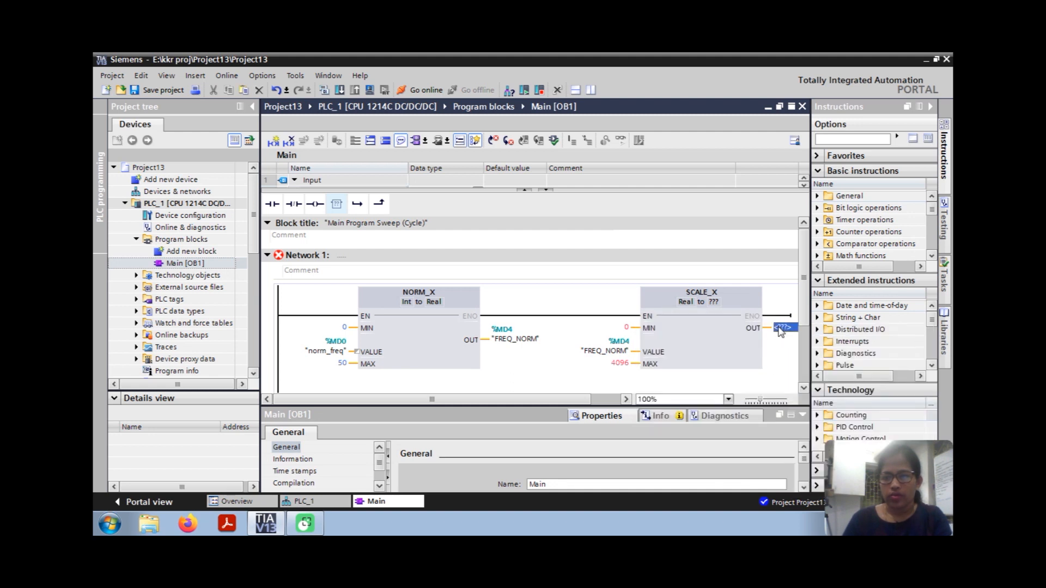
{"action": "mouse_move", "coordinate": [783, 328]}
{"action": "type", "text": "FREQ_OUT"}
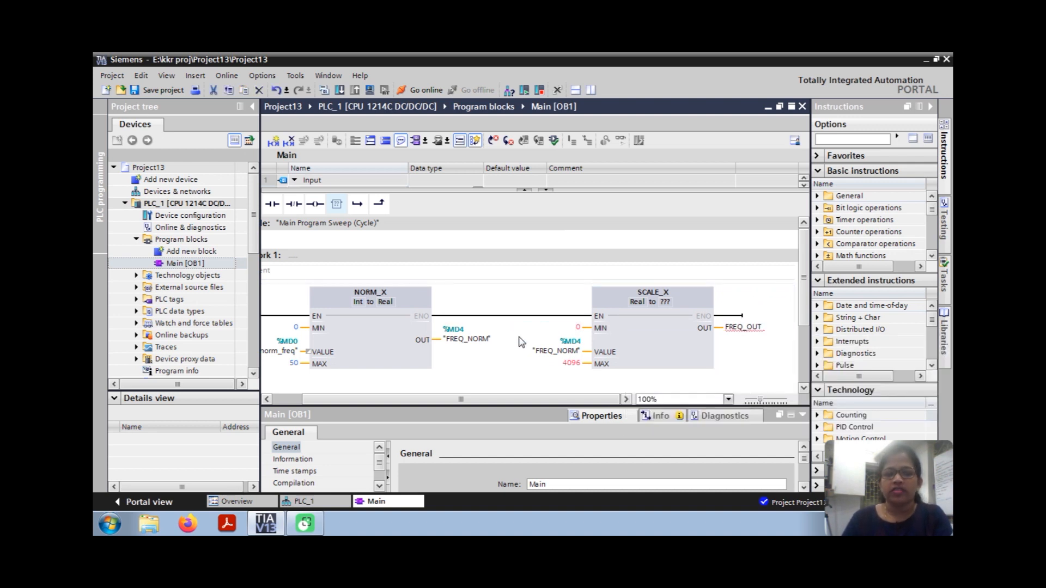
{"action": "left_click", "coordinate": [554, 350]}
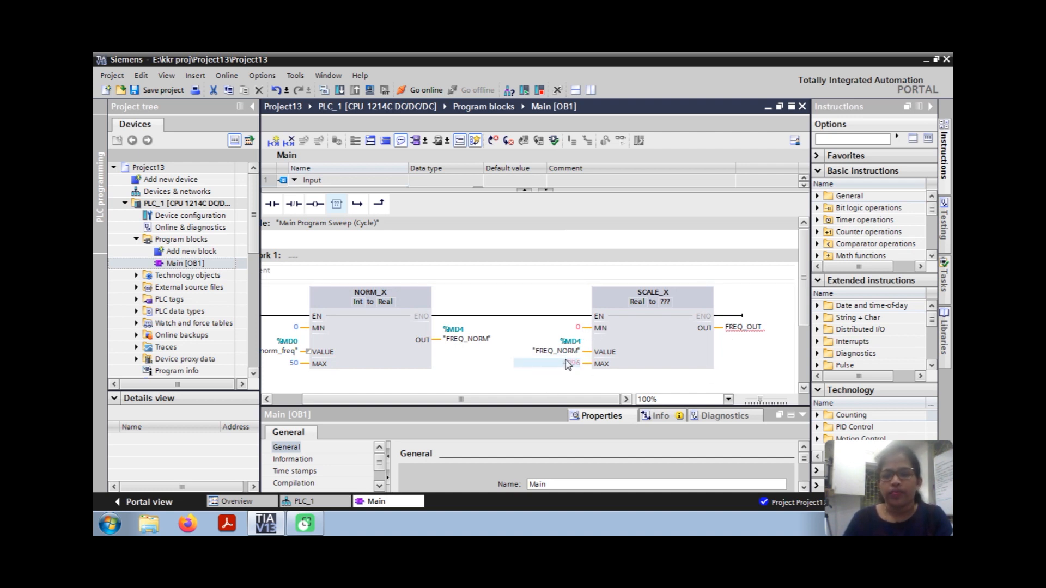
{"action": "type", "text": "4096"}
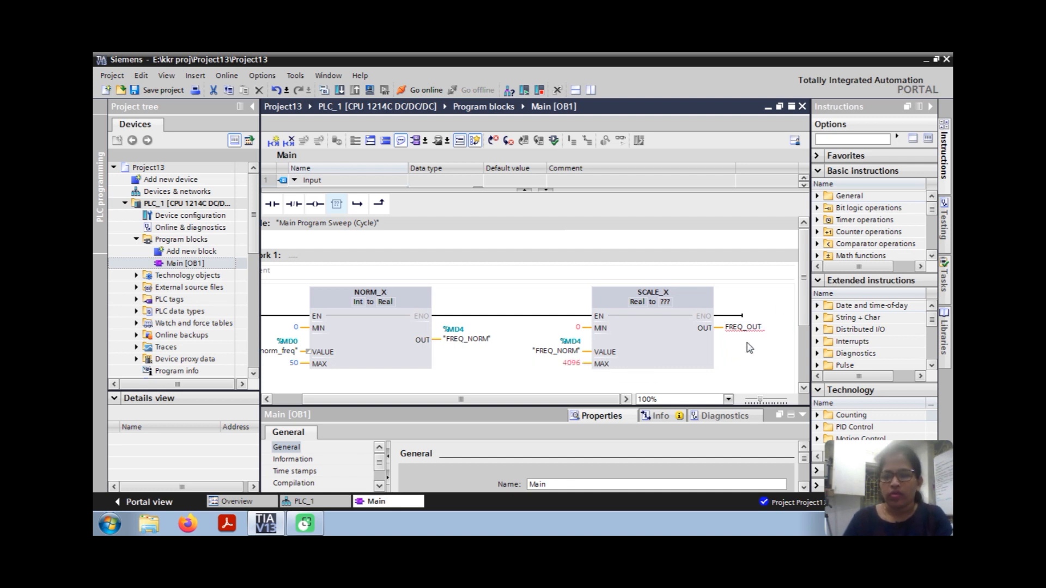
{"action": "left_click", "coordinate": [733, 328]}
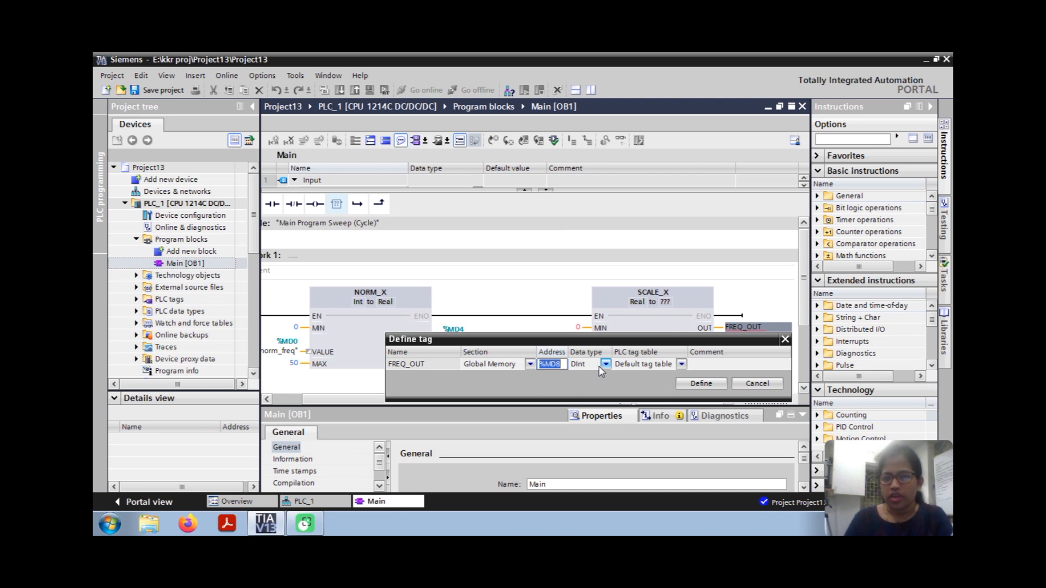
{"action": "left_click", "coordinate": [699, 382]}
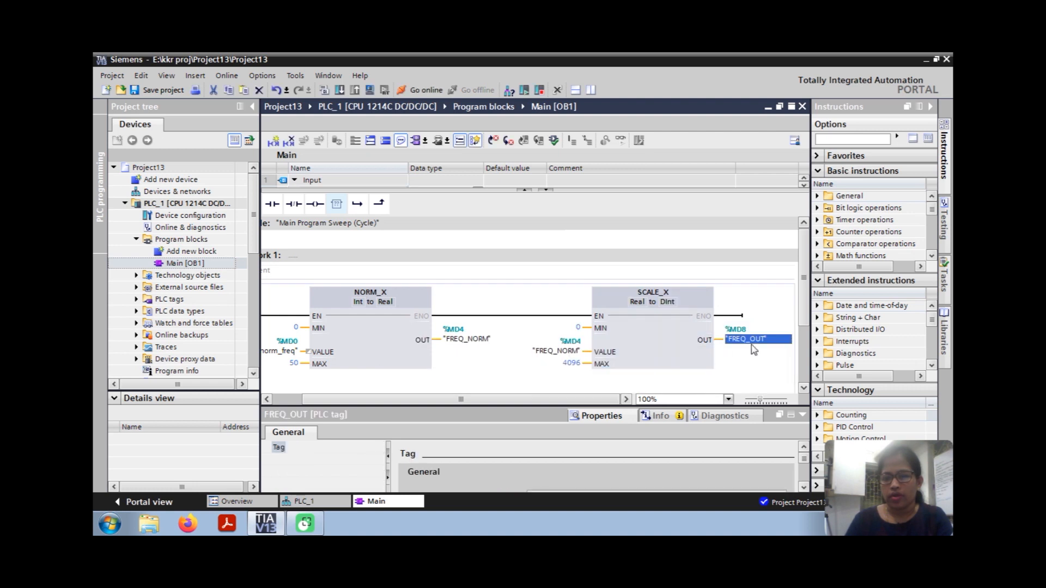
{"action": "scroll", "scroll_direction": "down", "scroll_amount": 3}
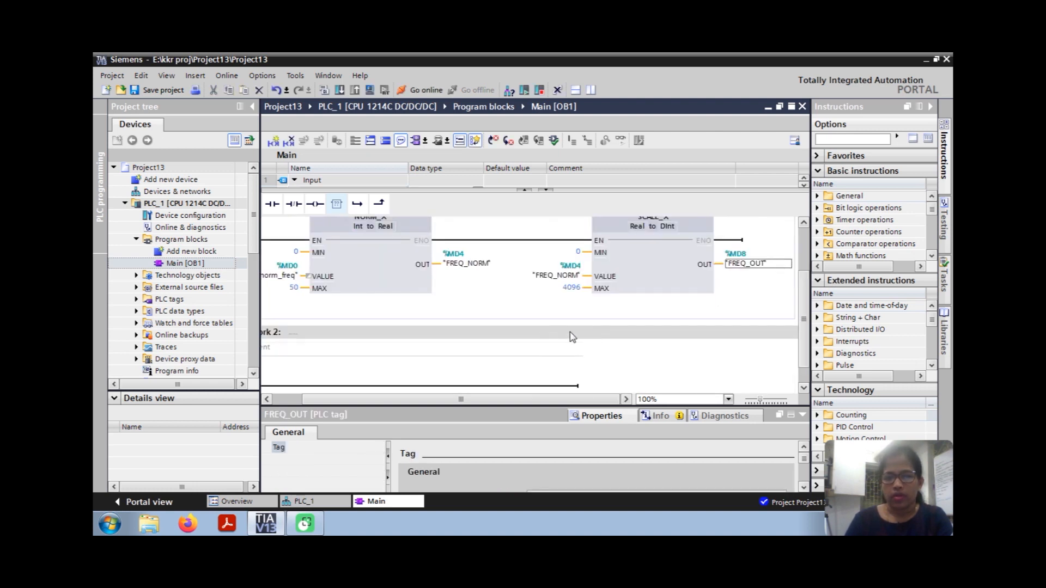
{"action": "mouse_move", "coordinate": [592, 327]}
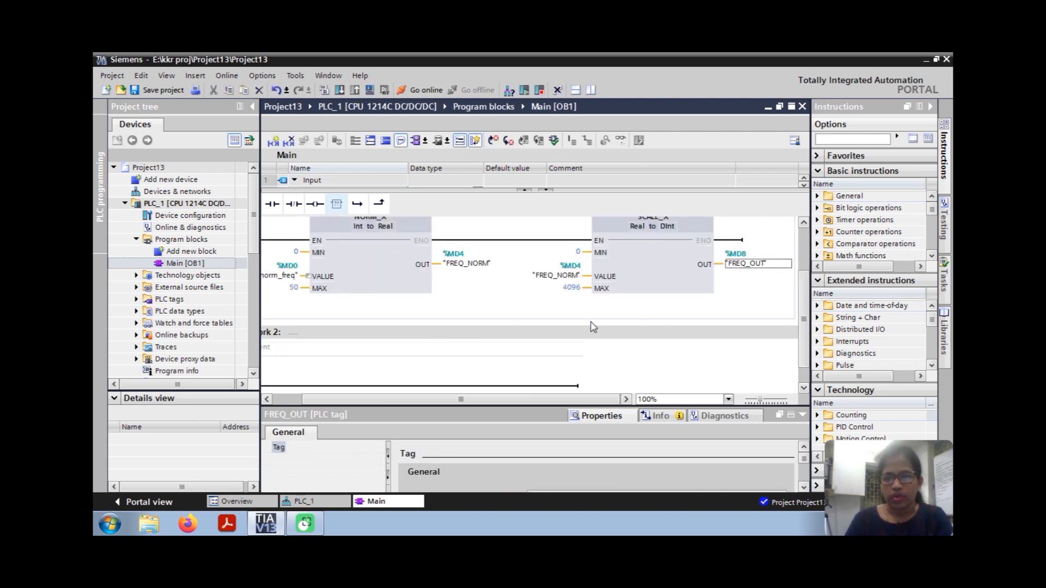
{"action": "mouse_move", "coordinate": [671, 384]}
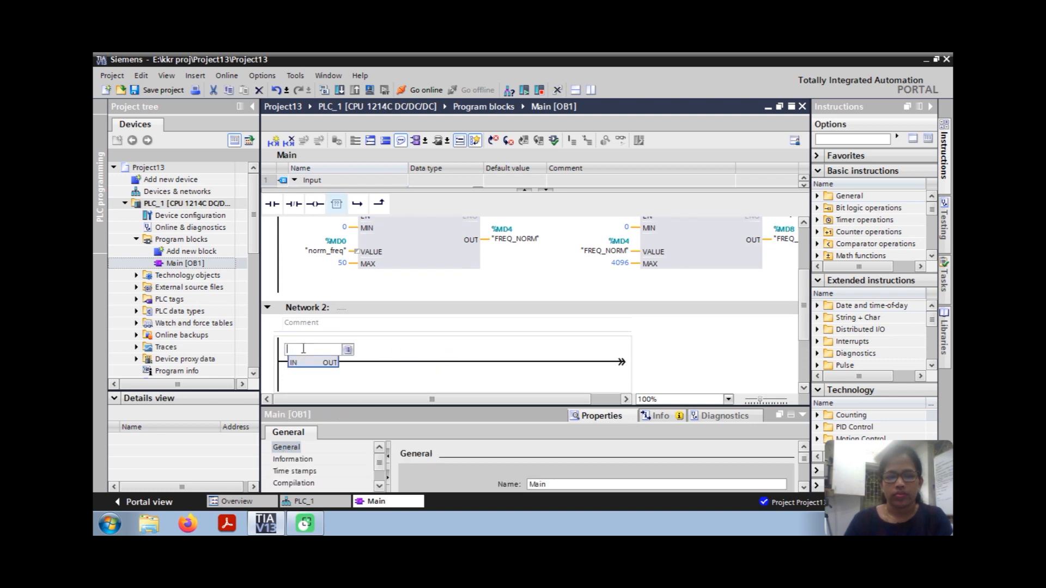
Step: Add a MOVE in Network 2 copying FREQ_OUT to the analog output %QW80
{"action": "type", "text": "MOVE"}
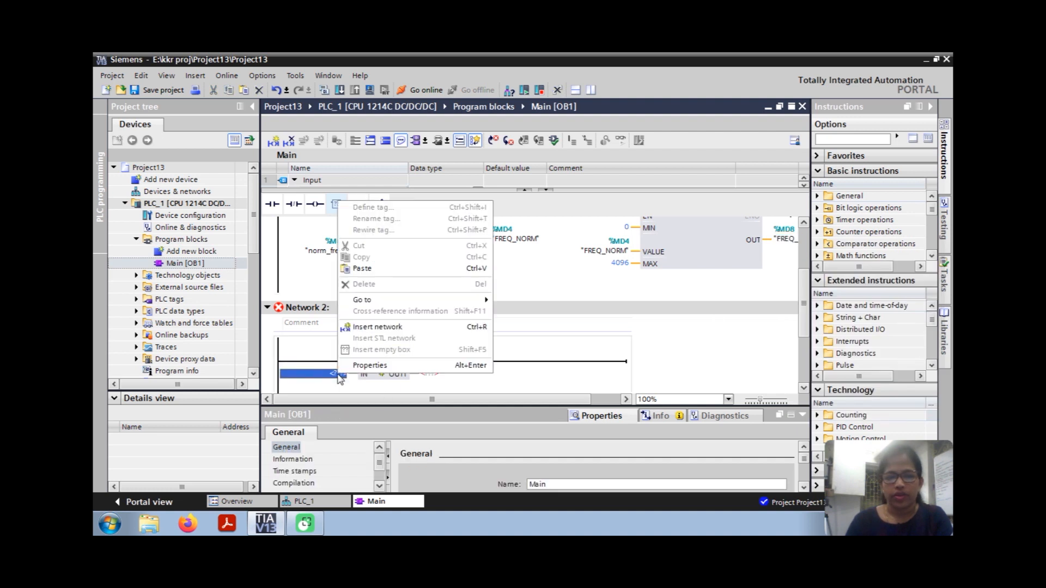
{"action": "left_click", "coordinate": [370, 365]}
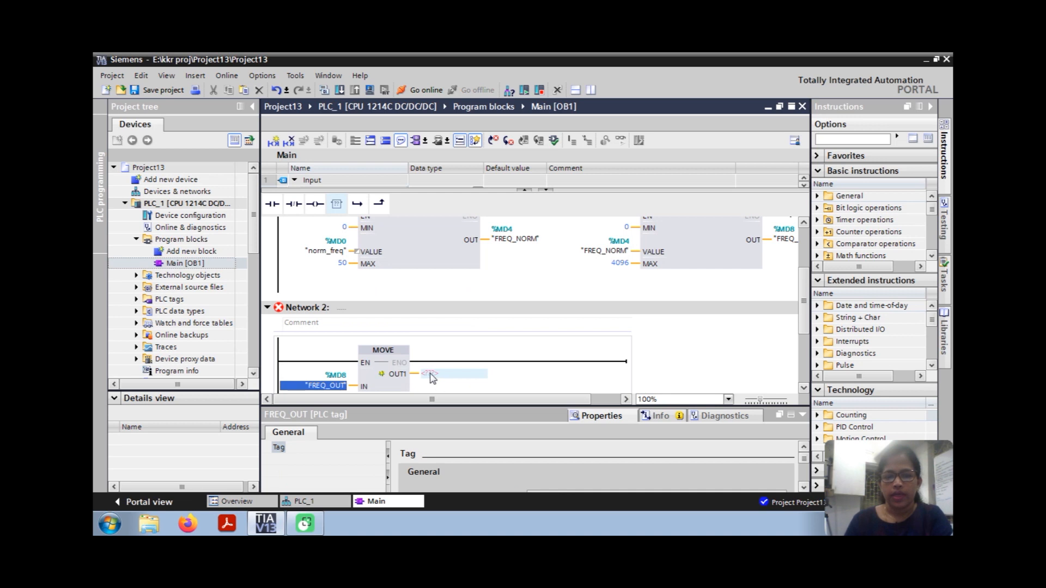
{"action": "left_click", "coordinate": [457, 374]}
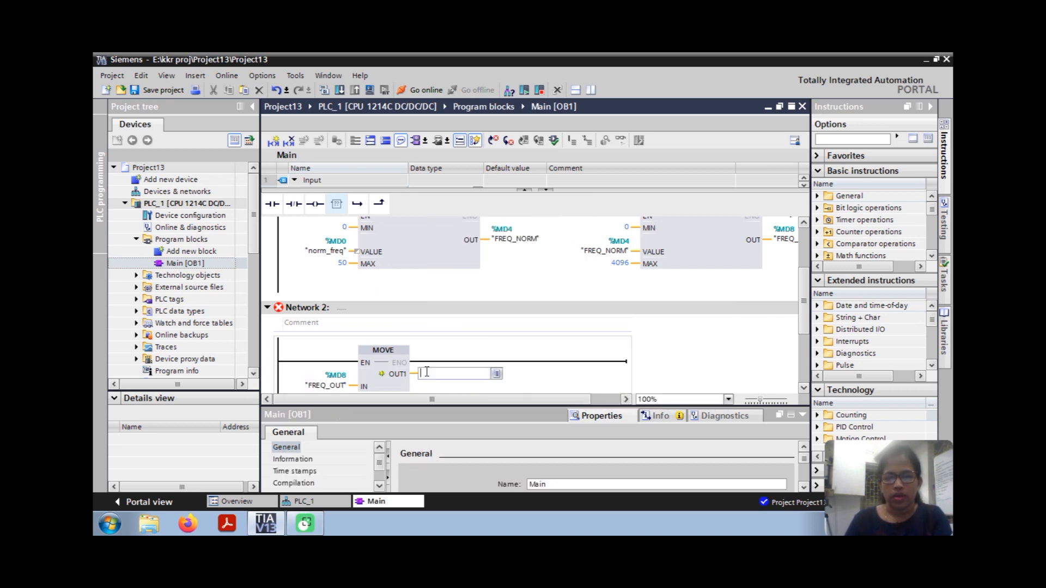
{"action": "type", "text": "QW"}
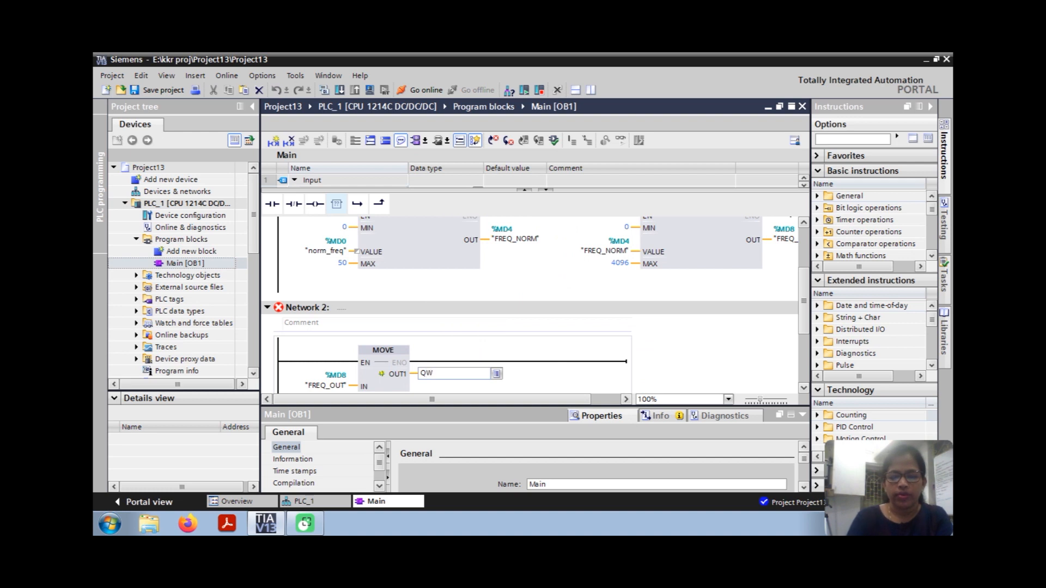
{"action": "type", "text": "%MW0"}
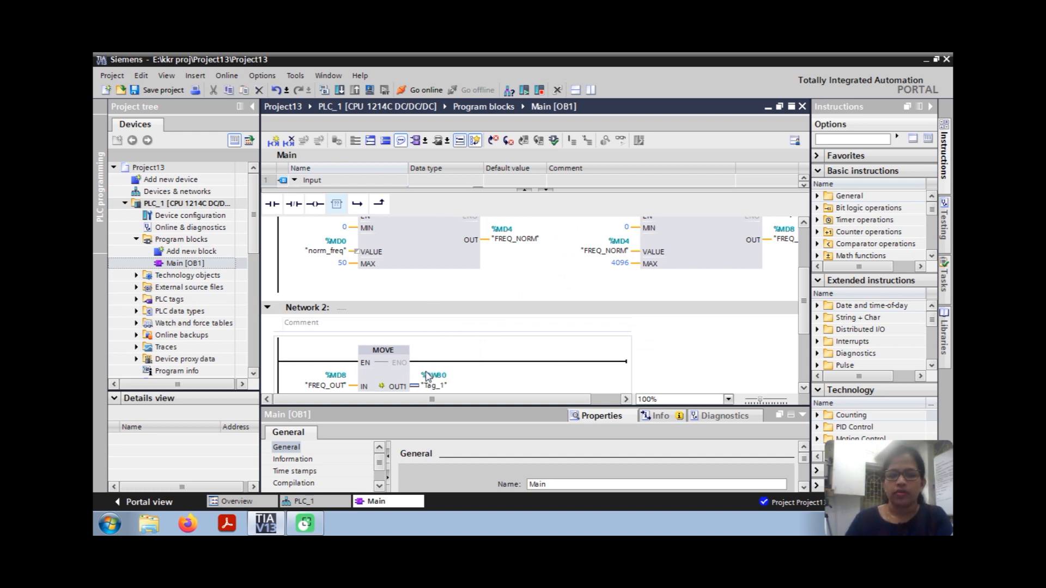
{"action": "mouse_move", "coordinate": [466, 378]}
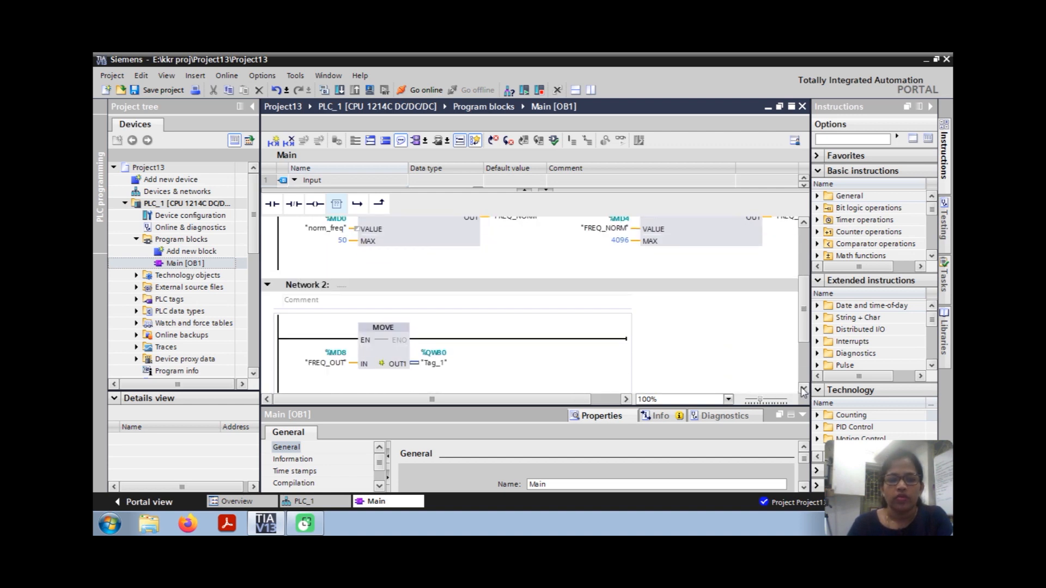
{"action": "scroll", "scroll_direction": "down", "scroll_amount": 3}
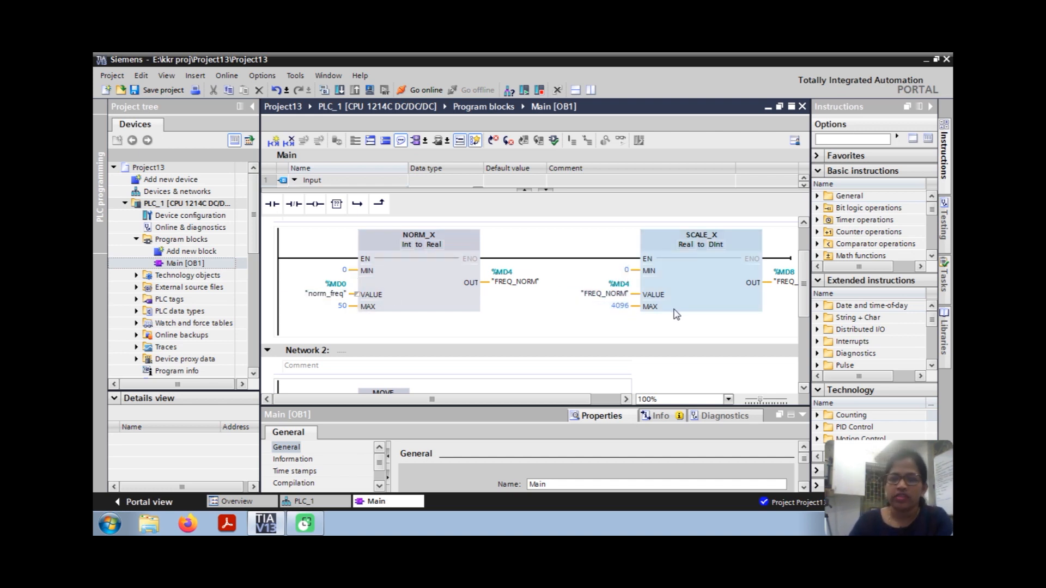
{"action": "mouse_move", "coordinate": [676, 315]}
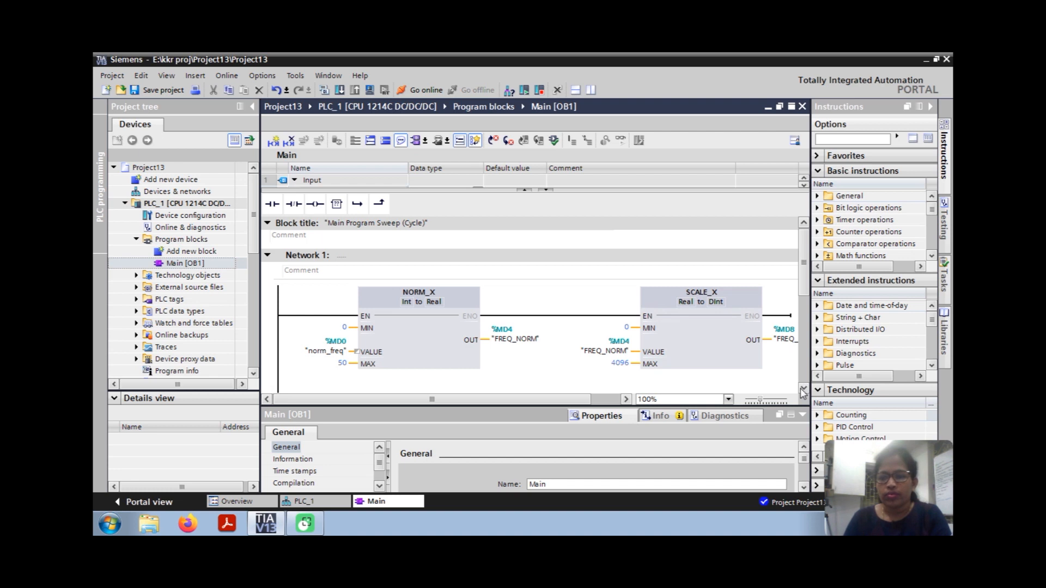
{"action": "scroll", "scroll_direction": "down", "scroll_amount": 3}
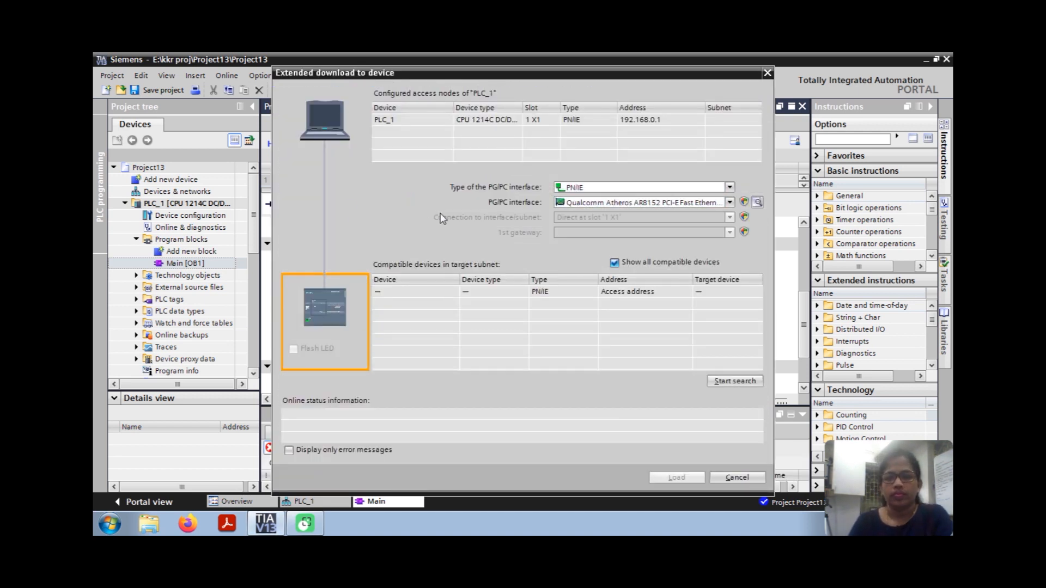
Step: Search the network, find the S7-1200 at 192.168.0.1 and start loading to it
{"action": "left_click", "coordinate": [734, 380]}
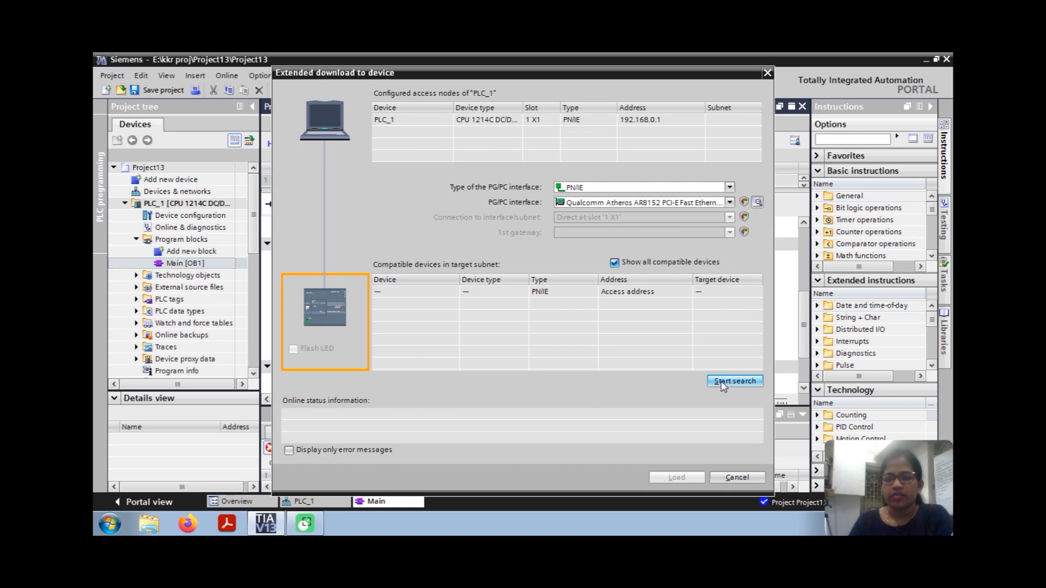
{"action": "left_click", "coordinate": [734, 382]}
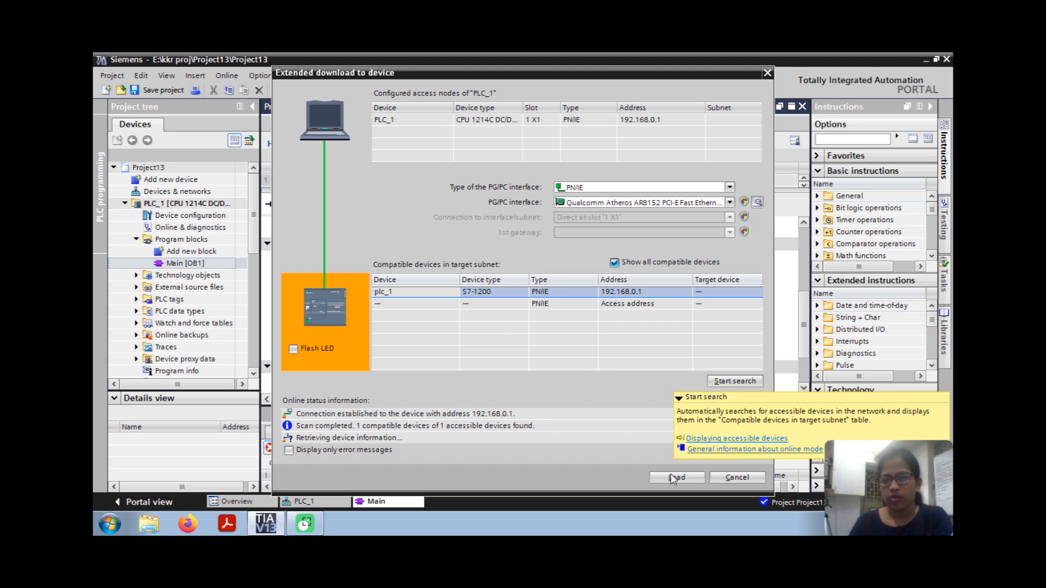
{"action": "left_click", "coordinate": [677, 477]}
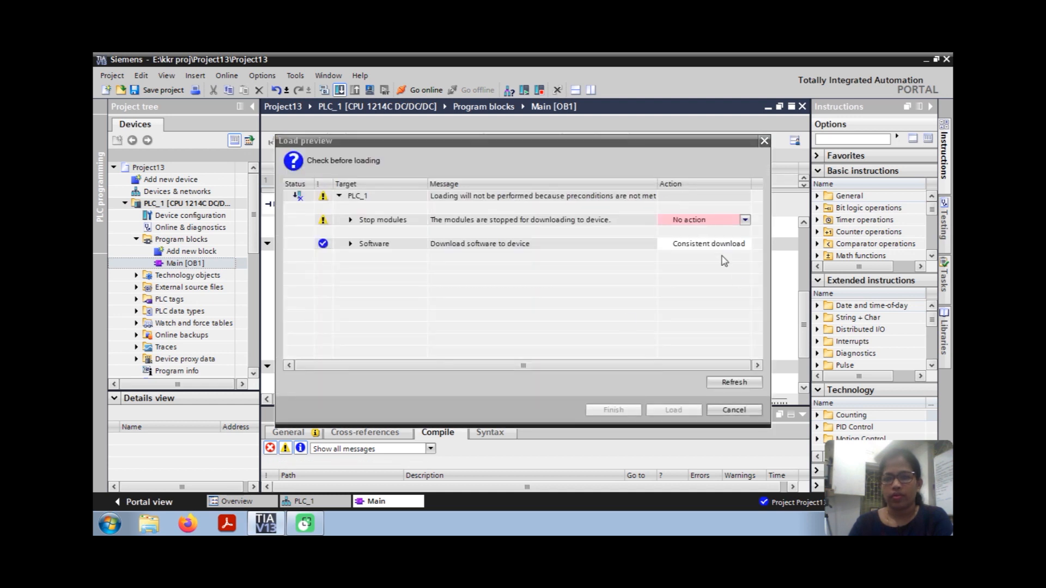
Step: Set the stop-modules action to Stop all and begin the download to PLC_1
{"action": "left_click", "coordinate": [700, 219]}
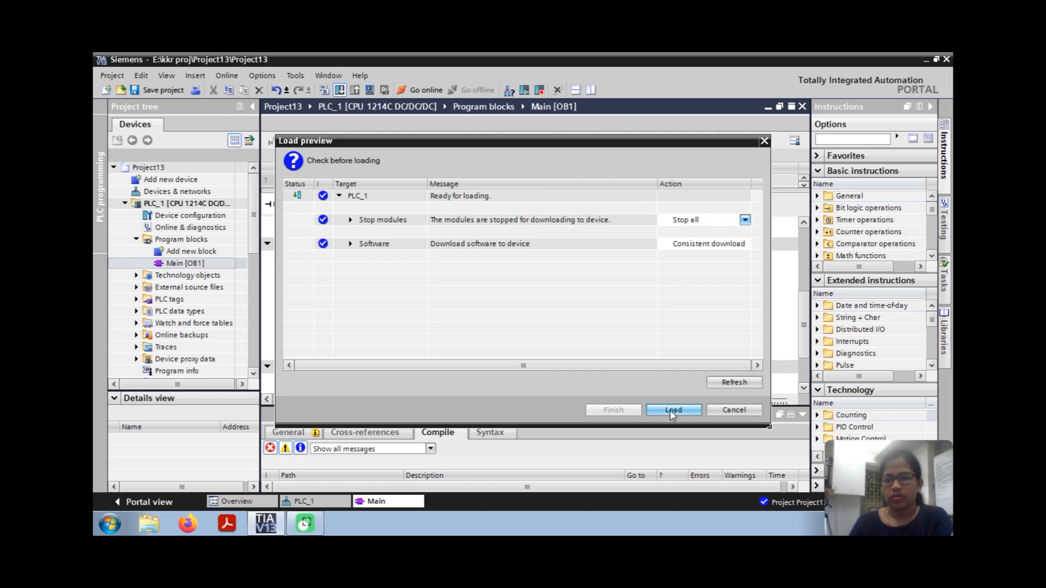
{"action": "left_click", "coordinate": [674, 409]}
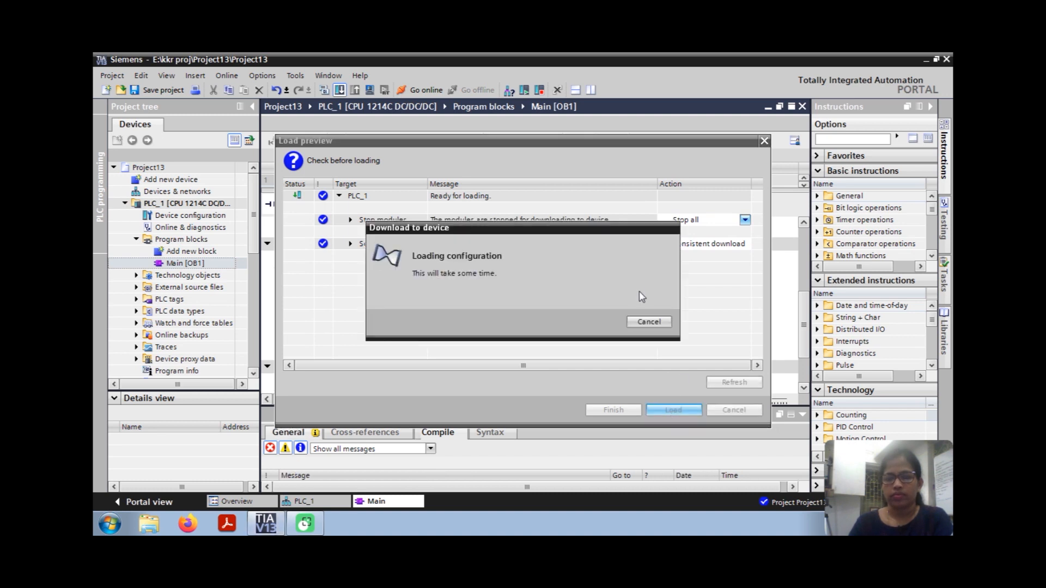